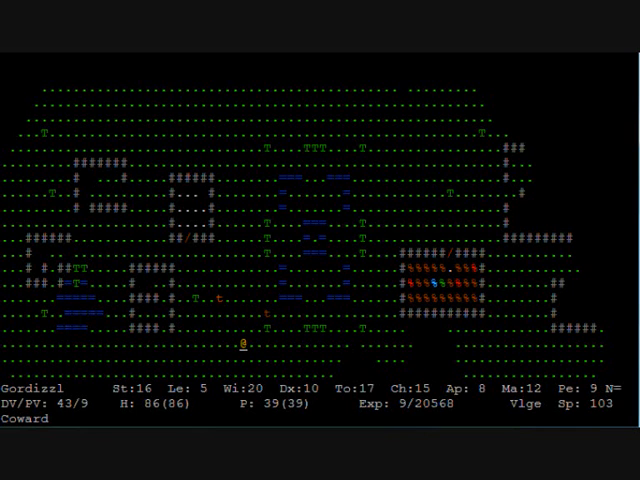
Walk into the shop, decline attacking the farmer, take the large ration and pay for all goods
key(e)
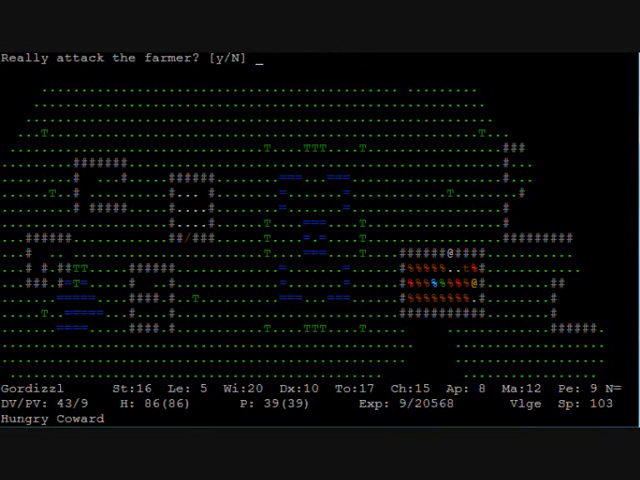
key(n)
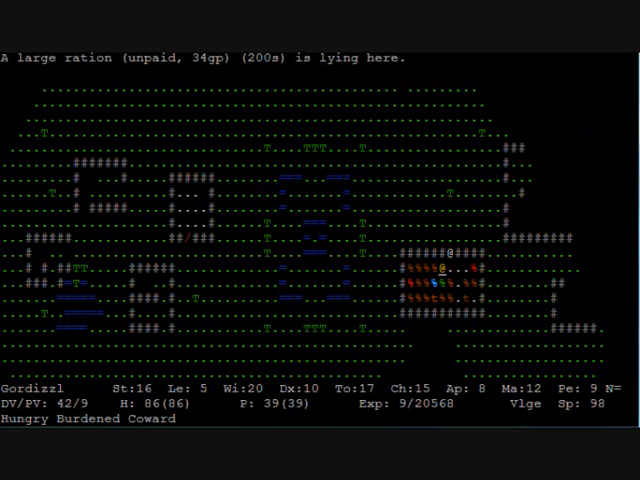
key(,)
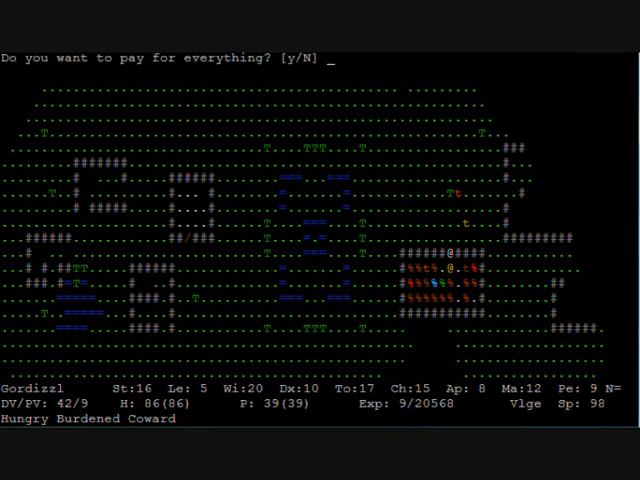
key(y)
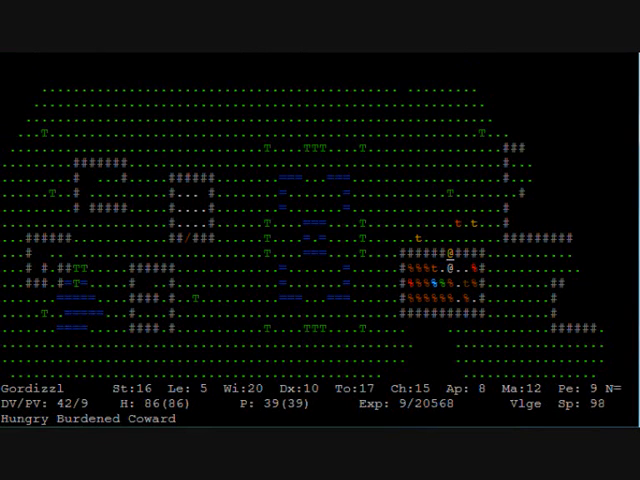
Exit to the overland map and review the full character attribute sheet
key(up)
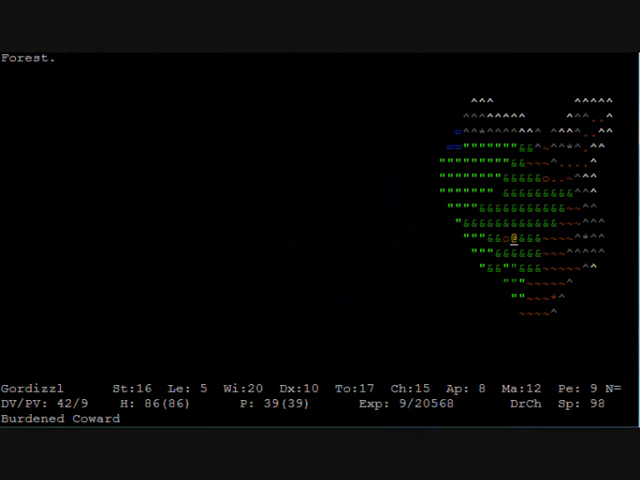
key(down)
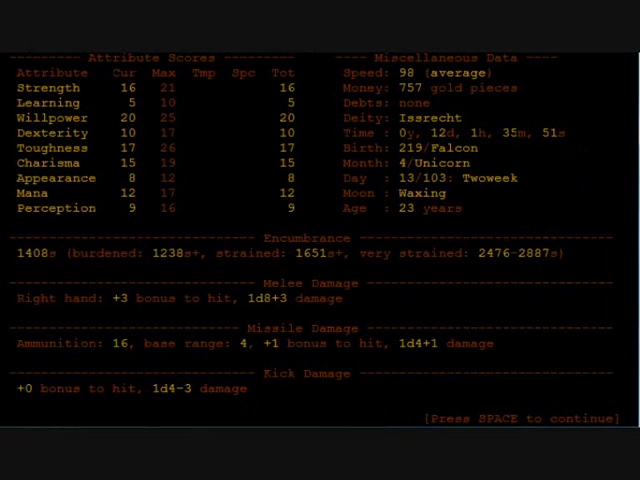
mouse_move(404, 152)
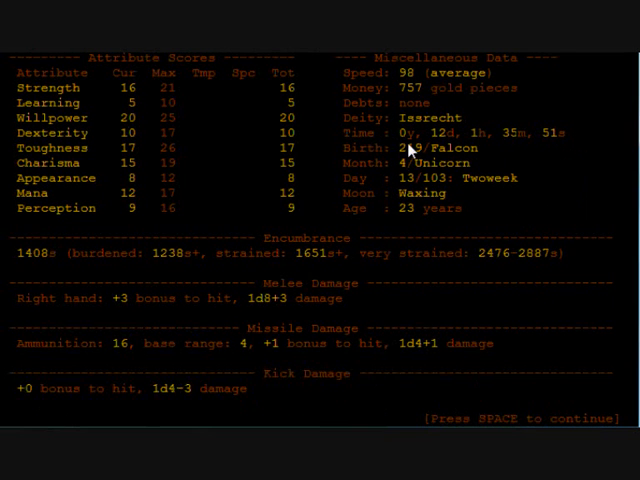
key(space)
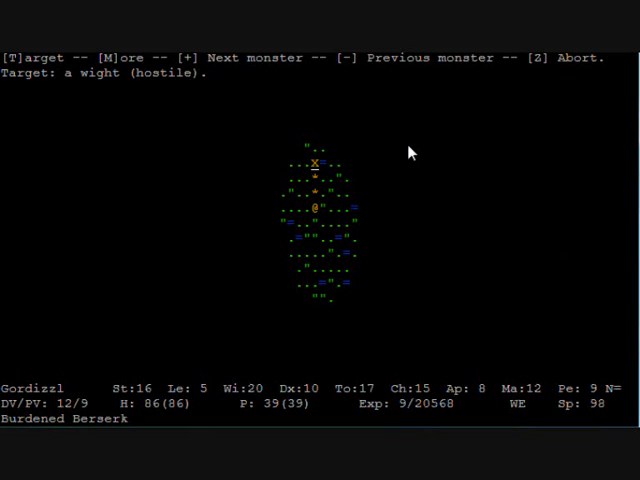
Target and attack the wight, melee the ghul on very aggressive tactics, then target the wraith
key(t)
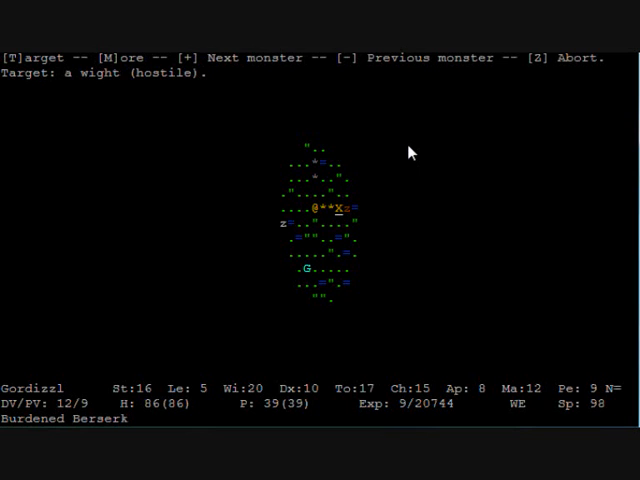
key(t)
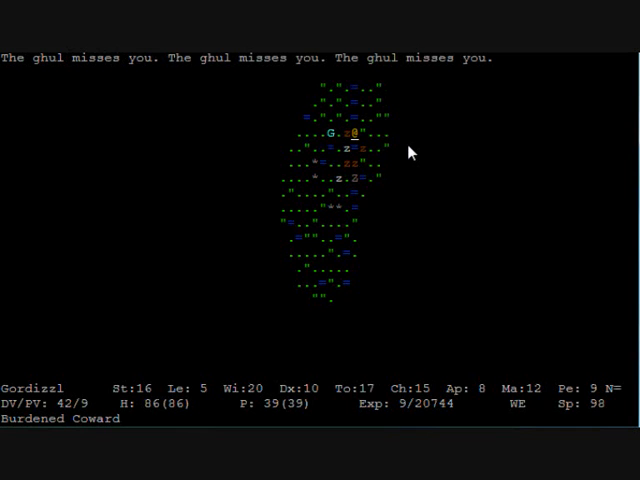
key(T)
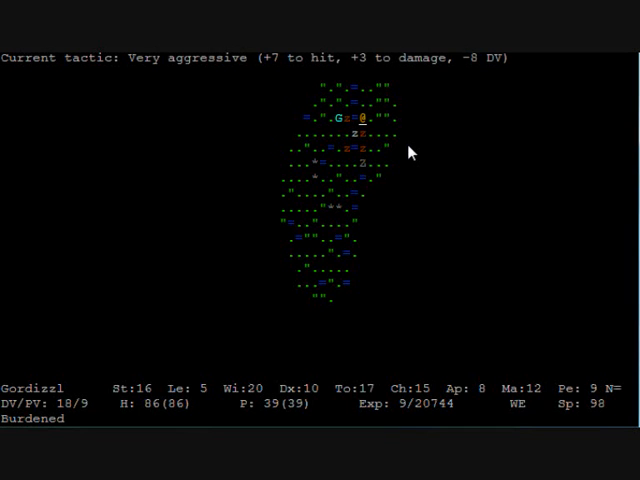
key(space)
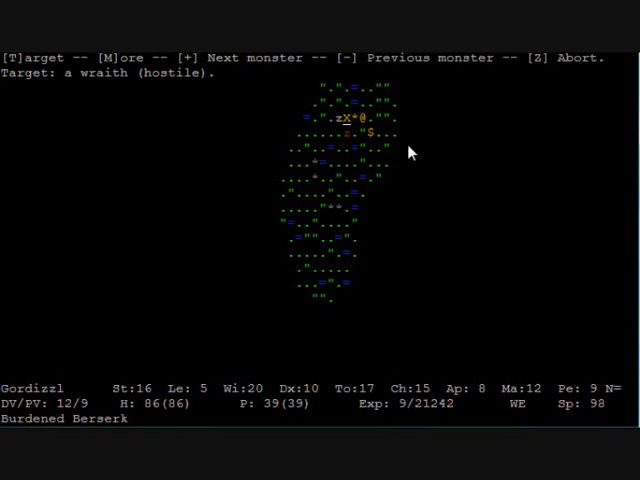
key(t)
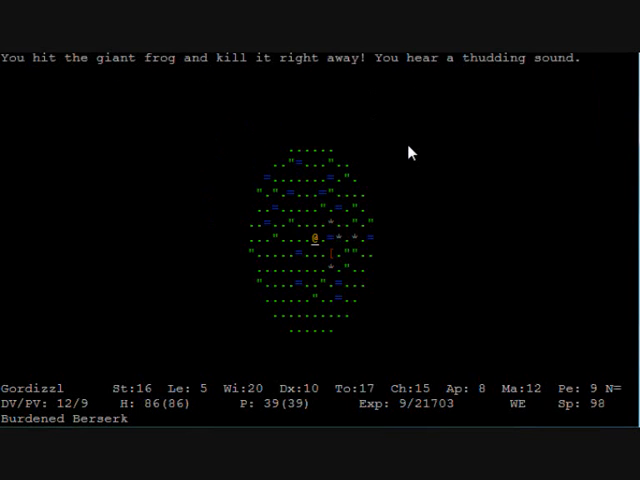
Review the weapon skill levels after killing the giant frog
key(,)
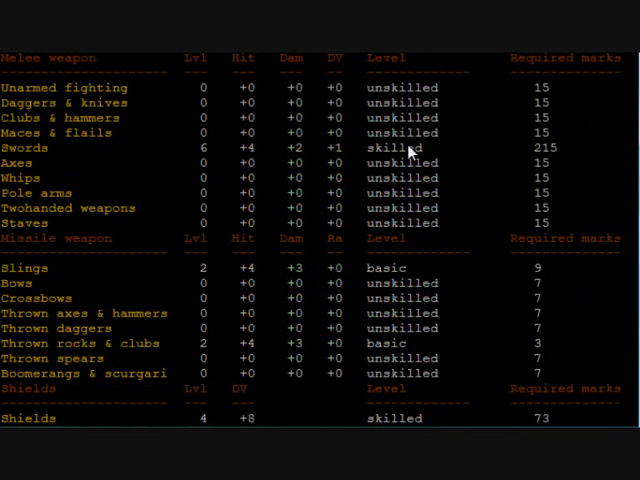
mouse_move(184, 276)
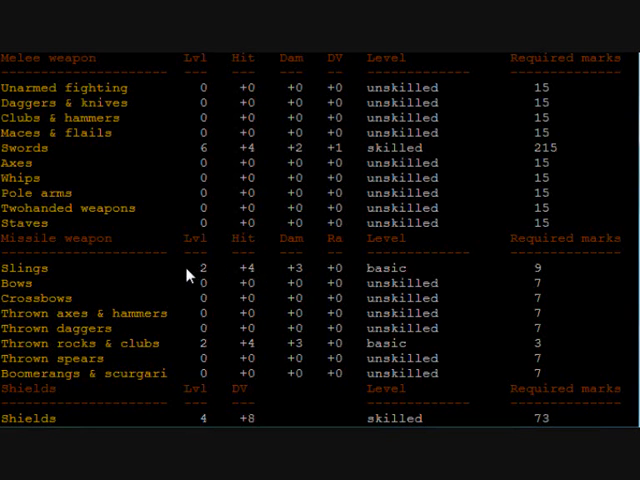
mouse_move(544, 276)
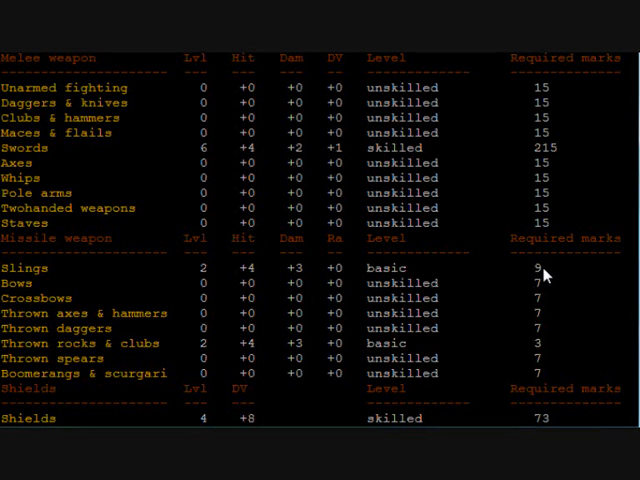
key(Escape)
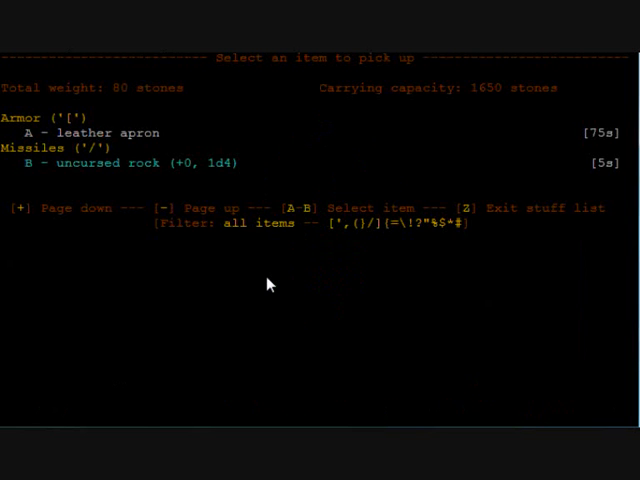
Pick up the leather apron and dismiss the pickup message
key(a)
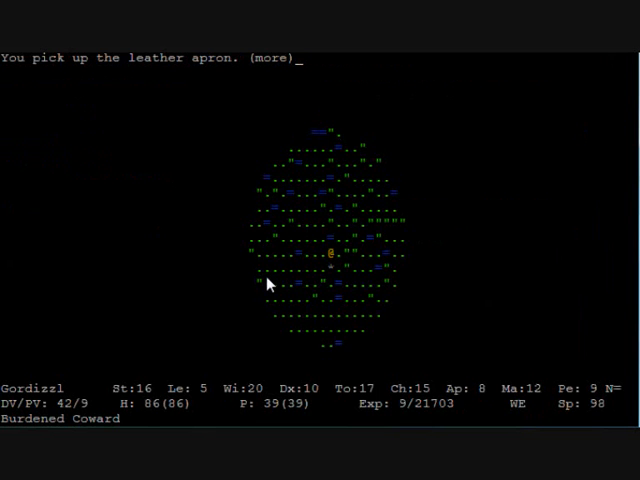
key(Down)
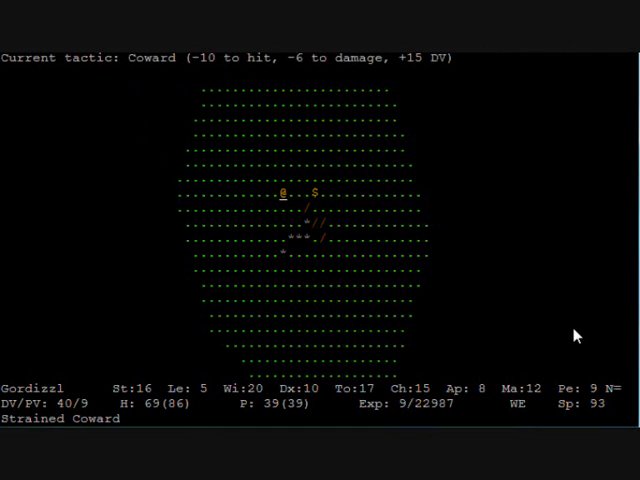
Attack the adjacent chaos brother until the message reports he is slain
key(down)
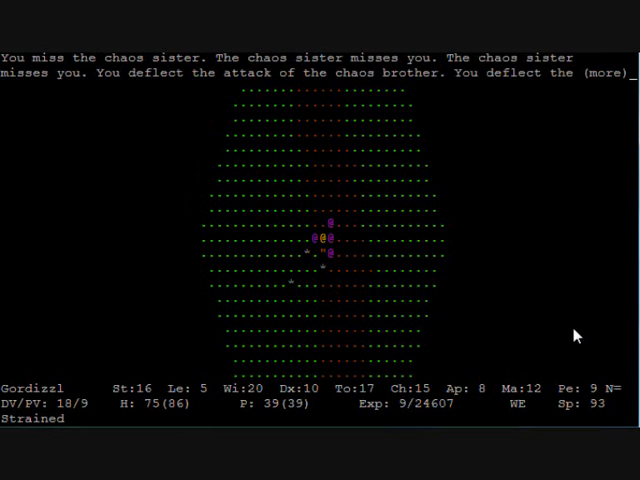
key(space)
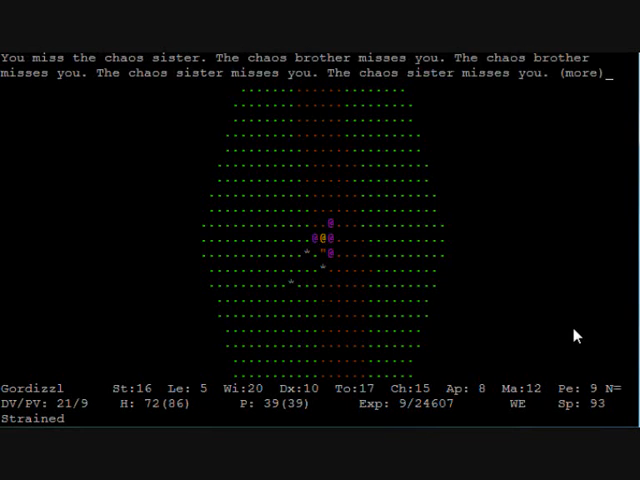
key(space)
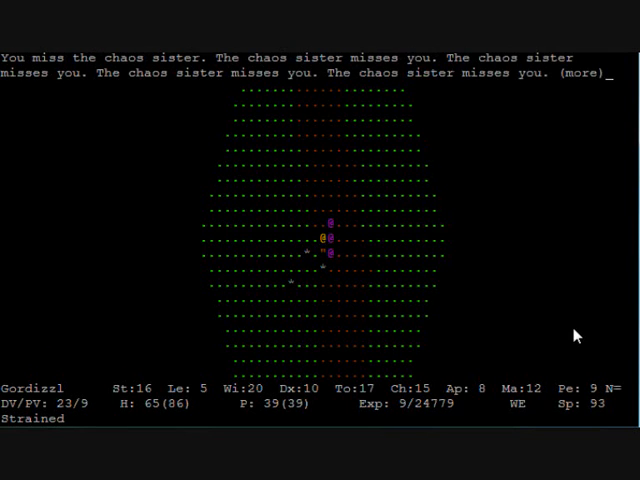
key(space)
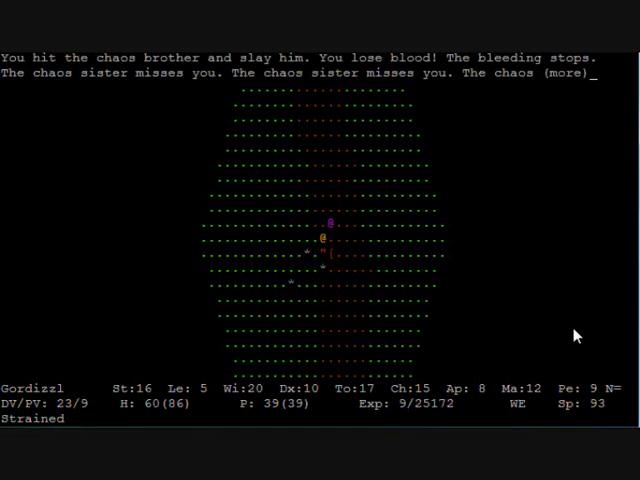
key(space)
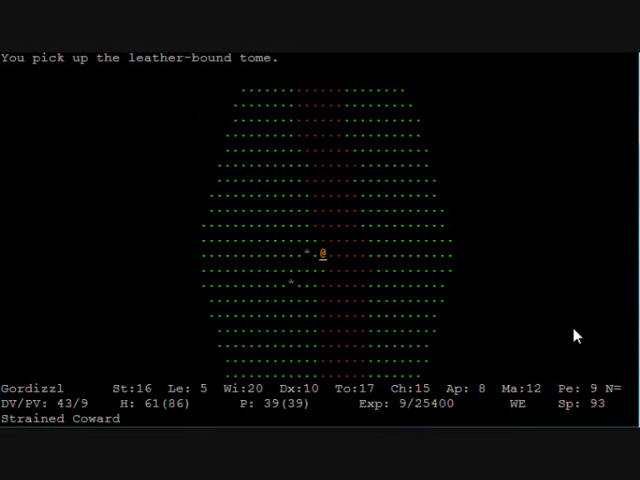
Pick up the leather-bound tome from the floor
key(,)
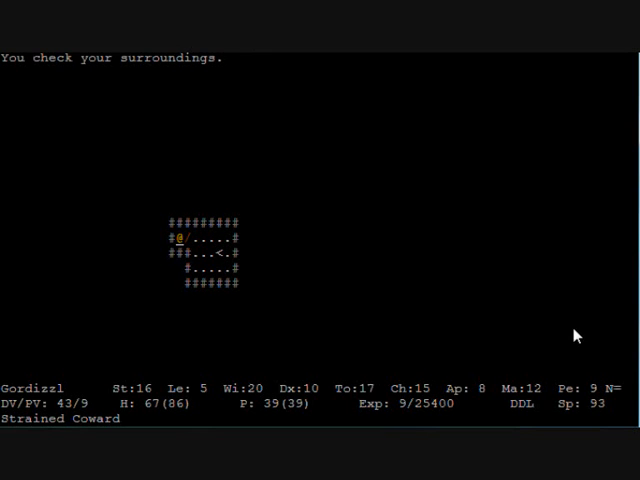
Explore west and southwest of the stairs room, then east along the corridor to the quarrels room
key(s)
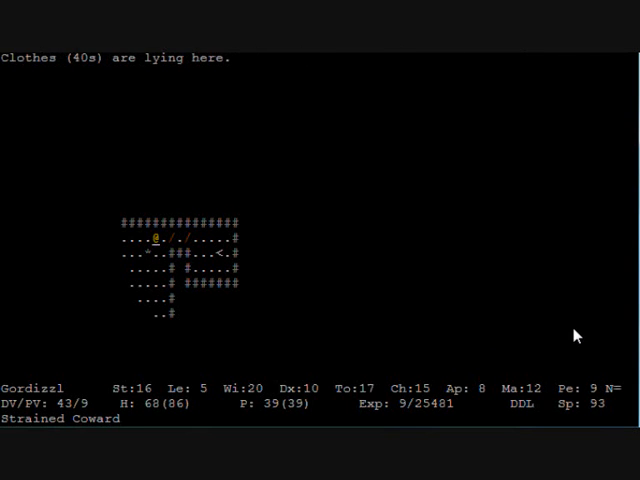
key(down)
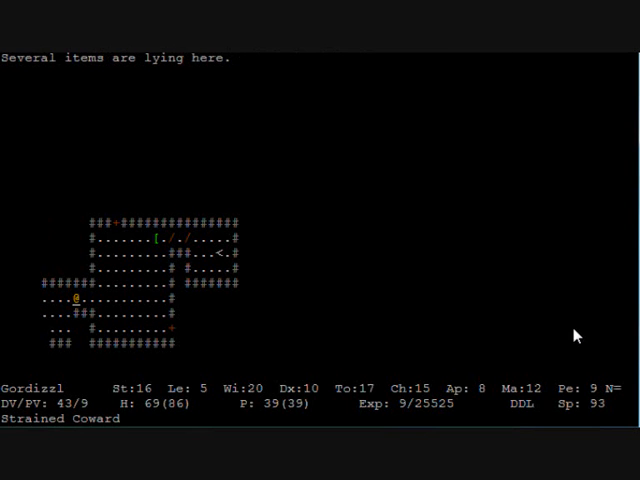
key(,)
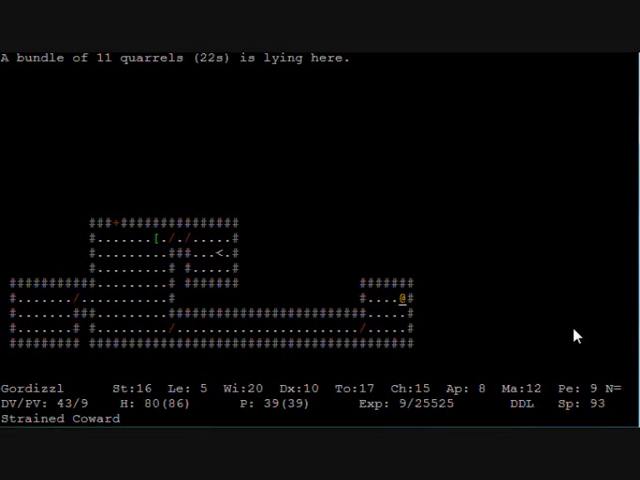
Explore the northwestern rock room, then follow the long corridor east to the closed door
key(g)
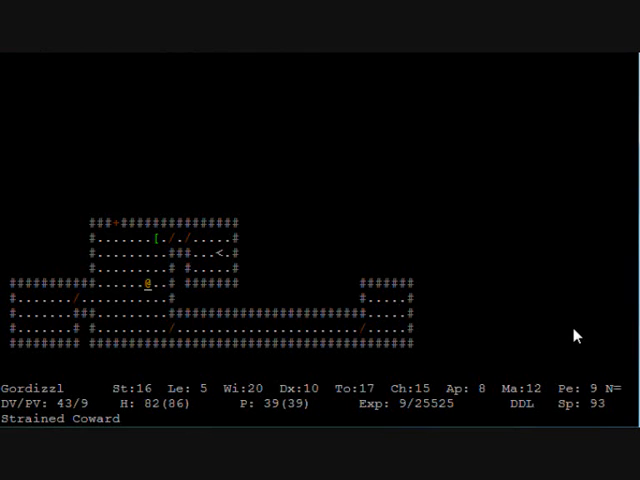
key(up)
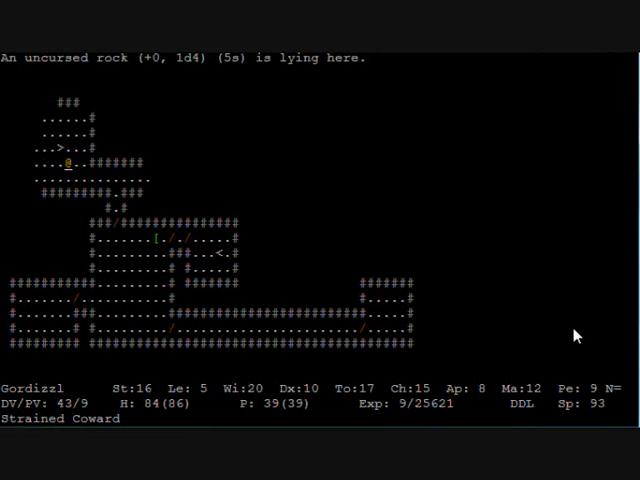
key(k)
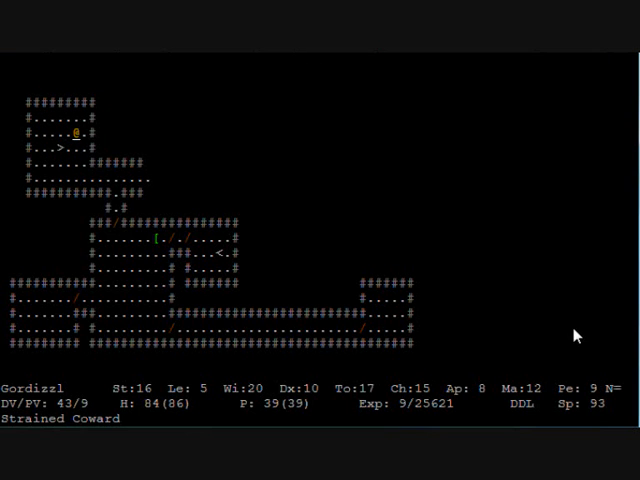
key(Down)
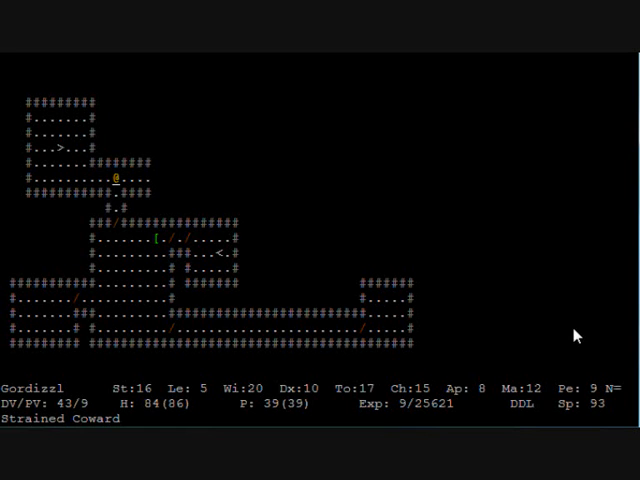
key(l)
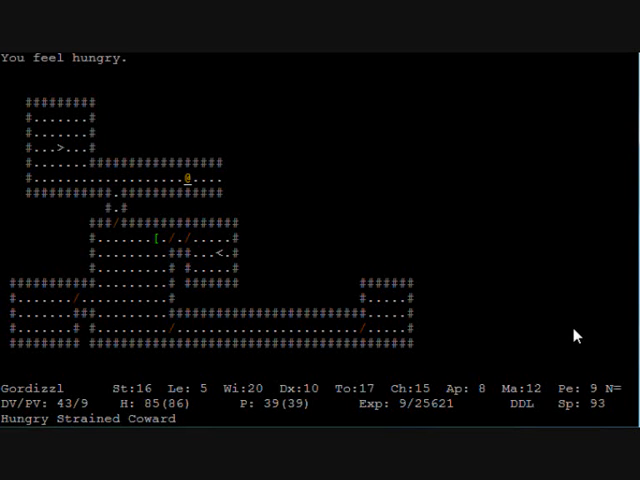
key(e)
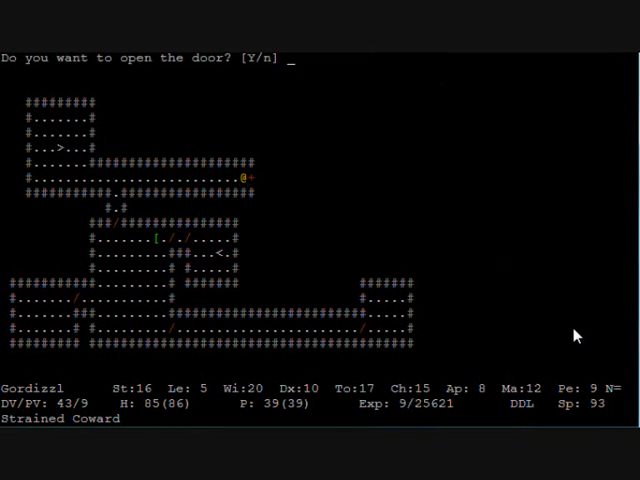
Check tactics, open the trapped door and dismiss the trap message before reviewing equipment
key(y)
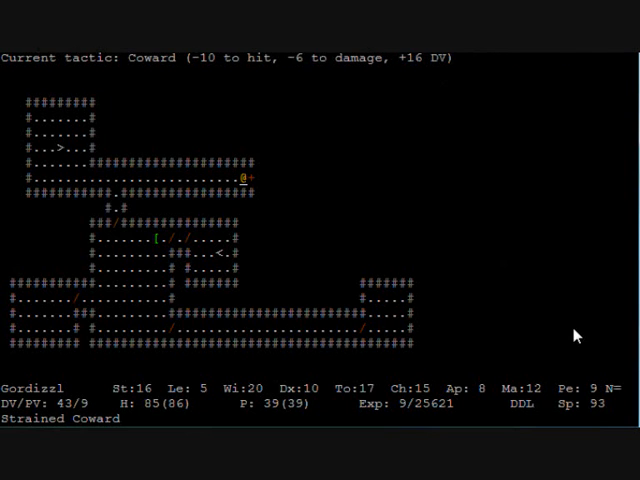
key(k)
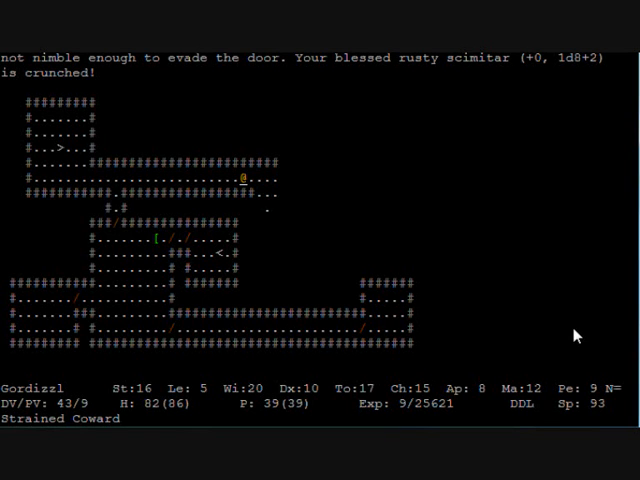
key(space)
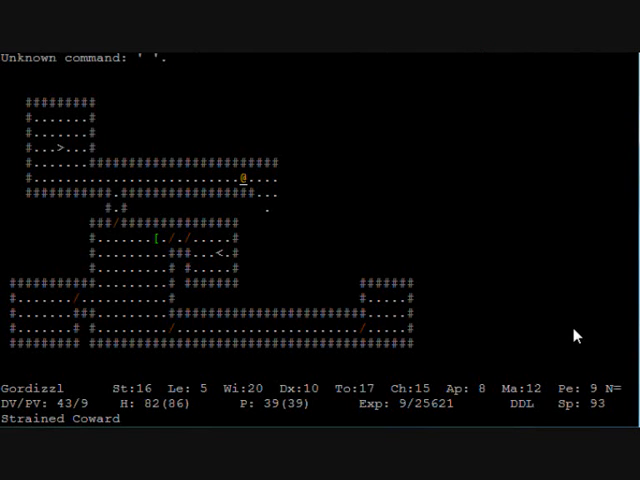
Check the equipment list, then attack the doppelganger until the skills screen comes up
key(i)
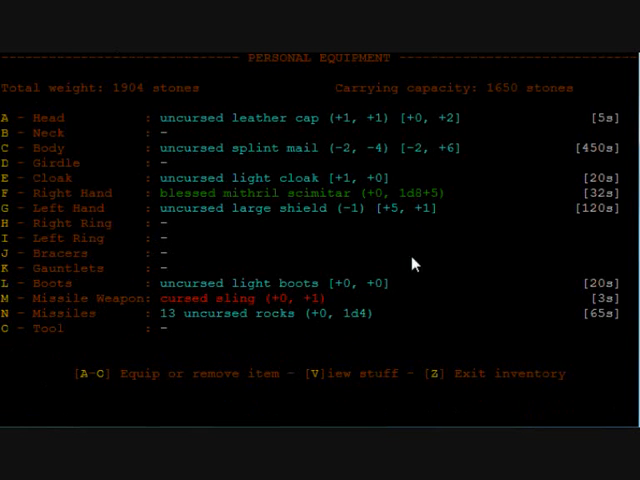
key(z)
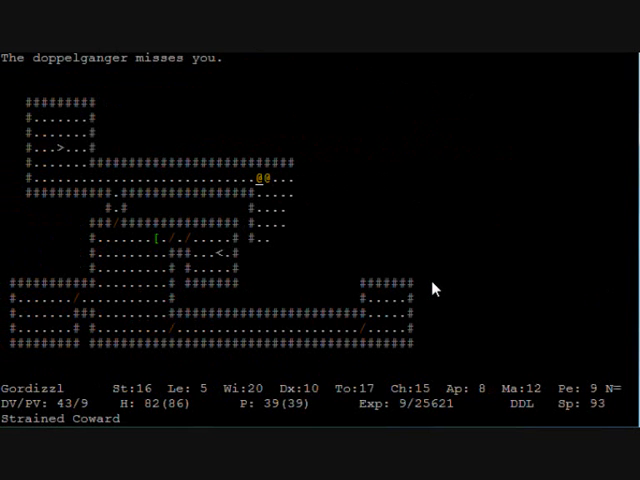
key(space)
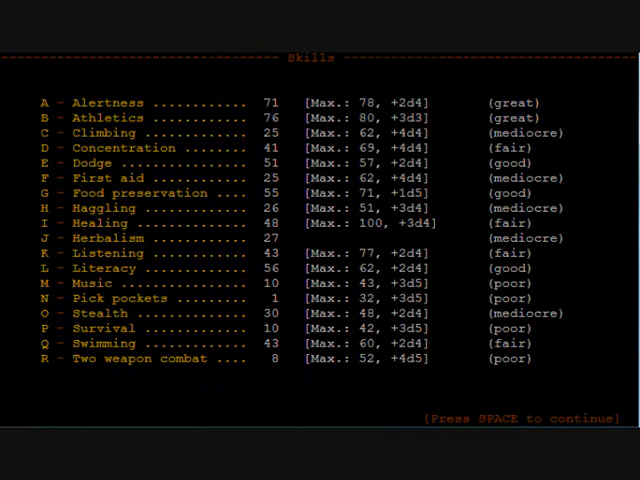
Dismiss the skills overview and walk east into the stale-air room with items on the floor
key(space)
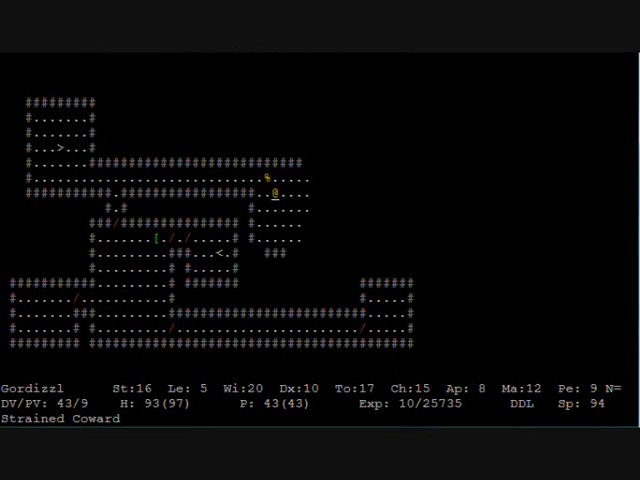
key(Down)
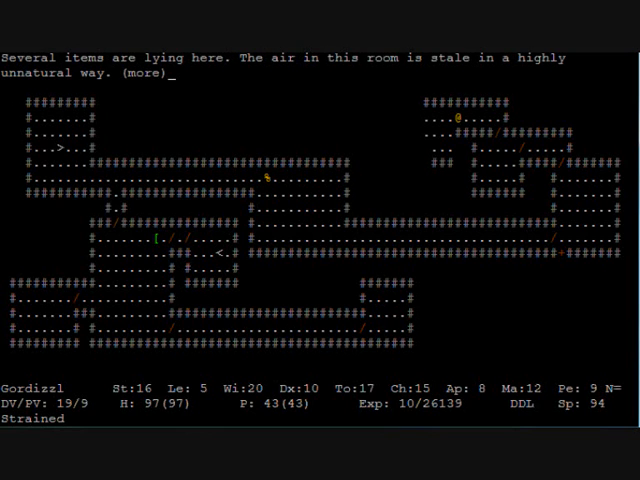
Walk to the southeastern door and confirm opening it, revealing the orc chieftain
key(space)
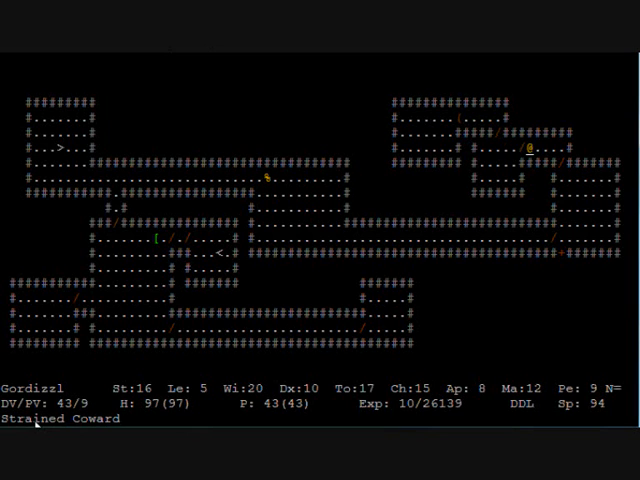
key(down)
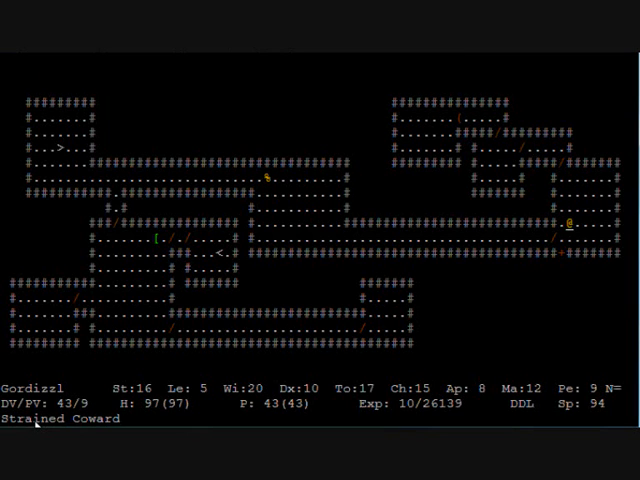
key(Down)
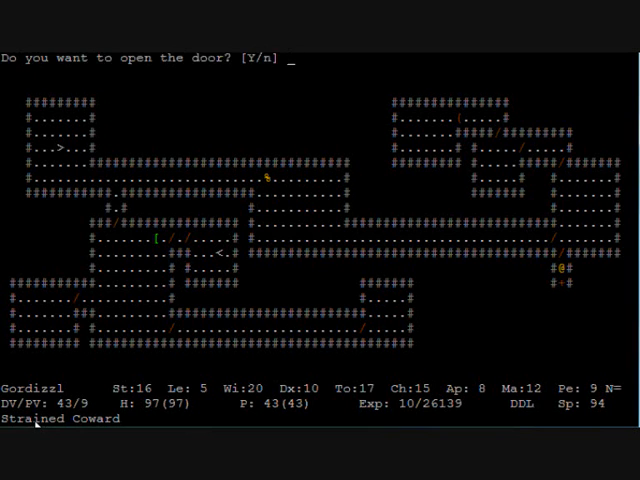
key(y)
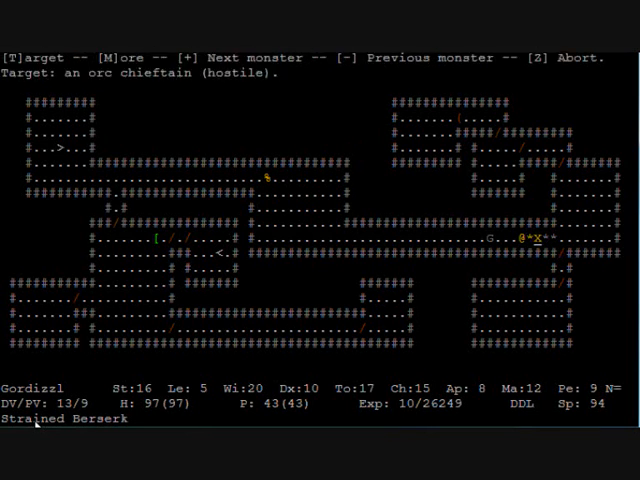
Melee the targeted orc chieftain until it falls, then return to cowardly tactics
key(t)
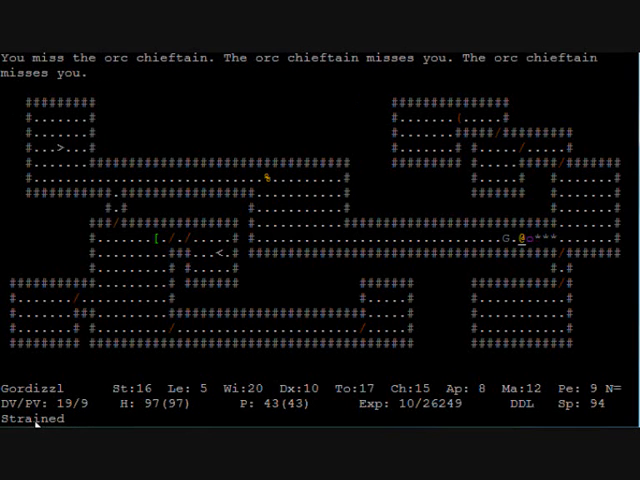
key(T)
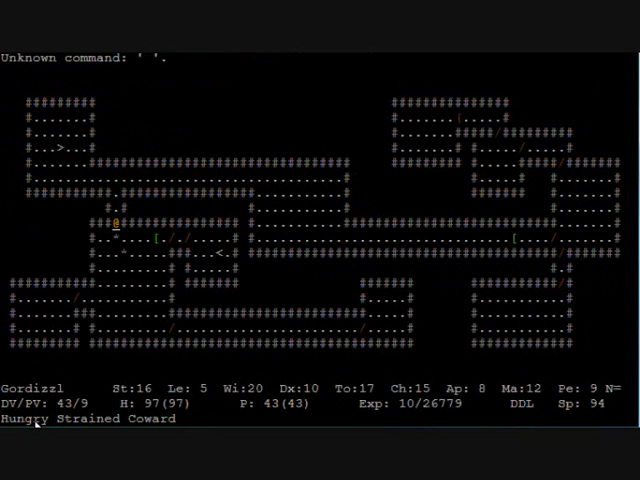
Bring up the 'Select your next meal' food list while hungry
key(,)
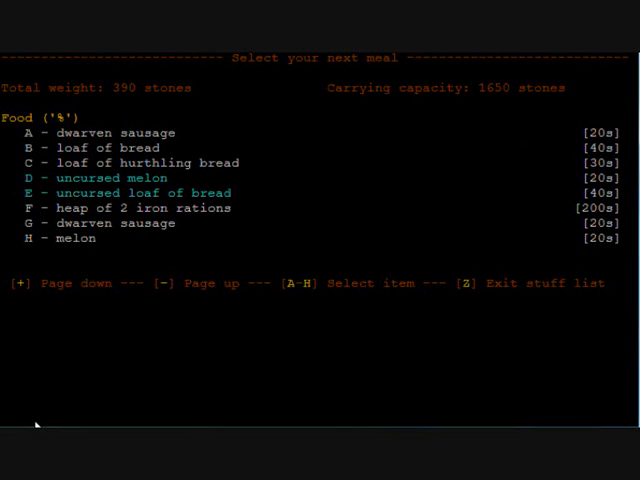
mouse_move(556, 216)
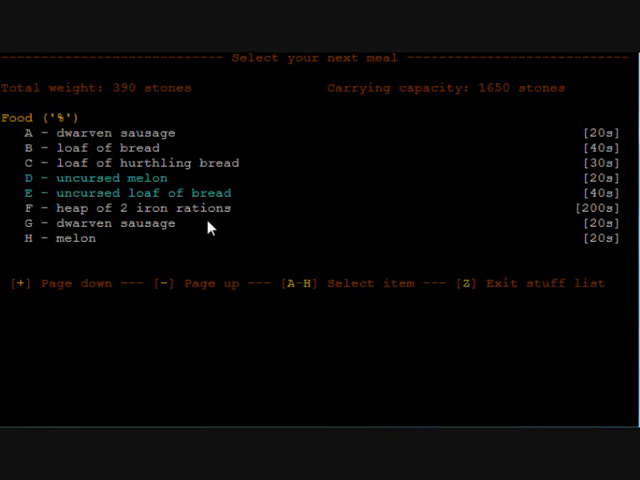
mouse_move(148, 222)
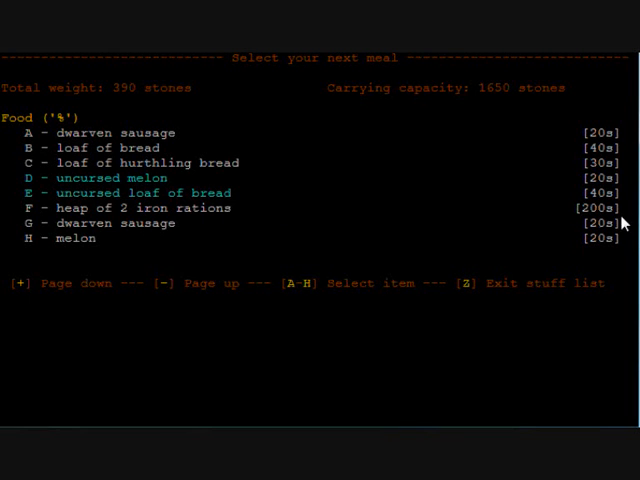
mouse_move(252, 224)
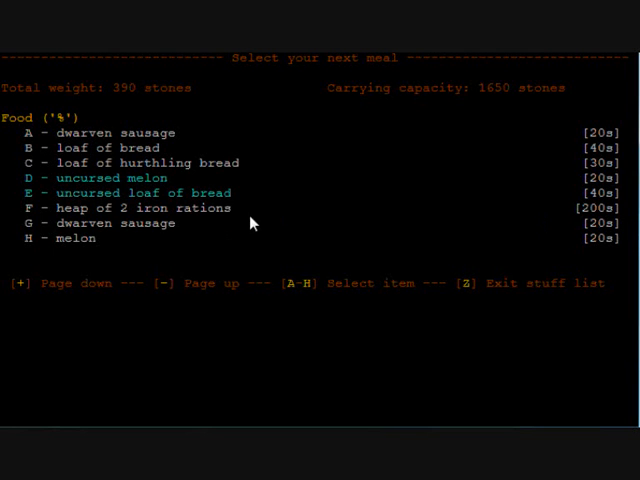
mouse_move(268, 224)
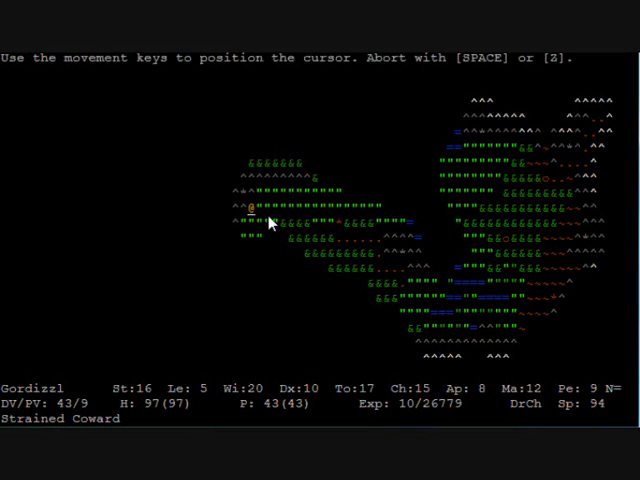
Confirm the overland map location to enter dungeon level 1
key(space)
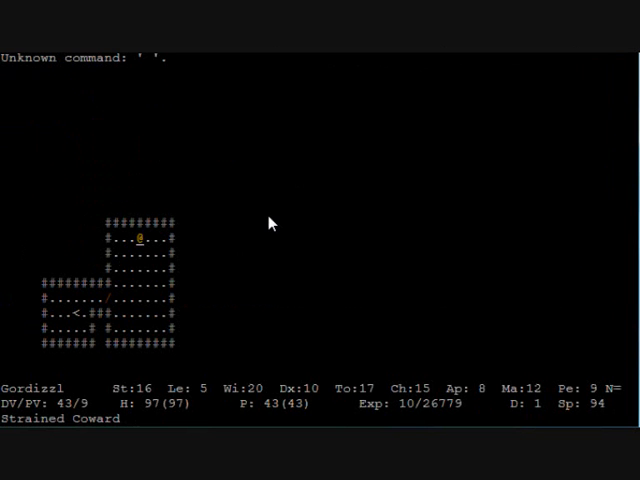
Survey the starting room, walk to the door and agree to open it
key(h)
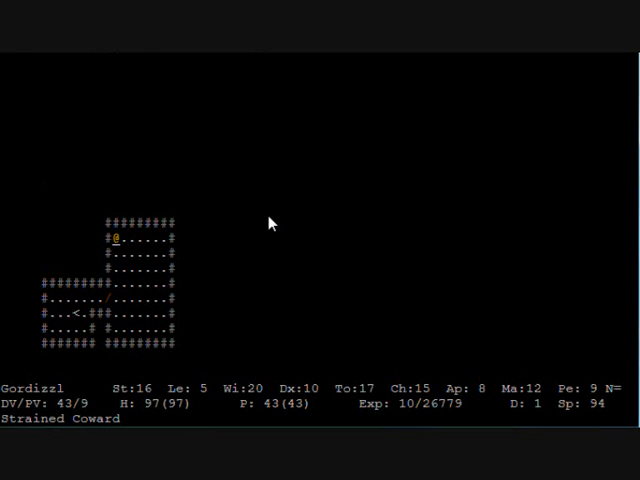
mouse_move(222, 296)
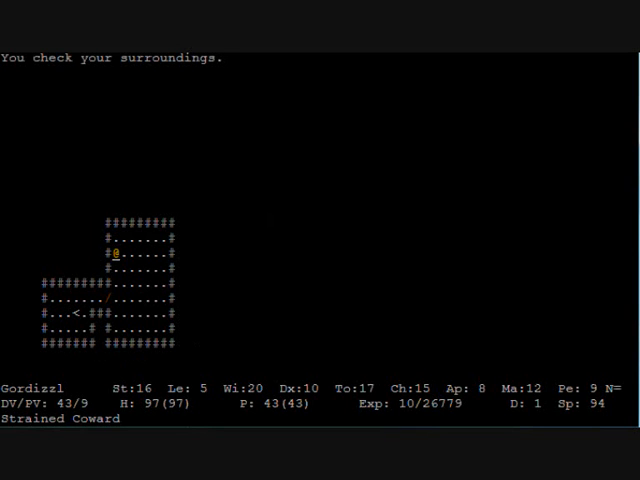
key(up)
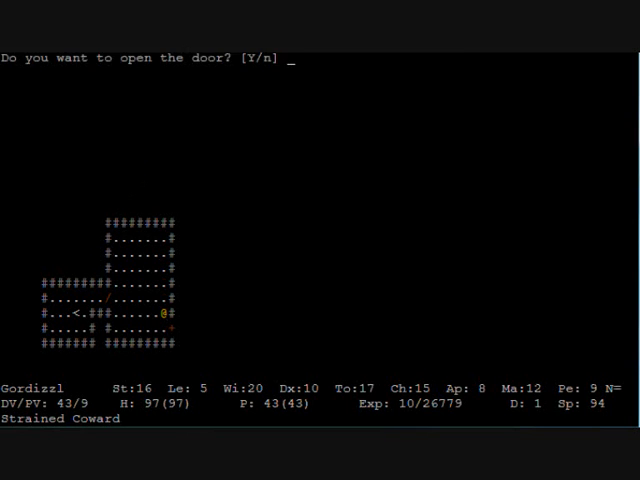
key(y)
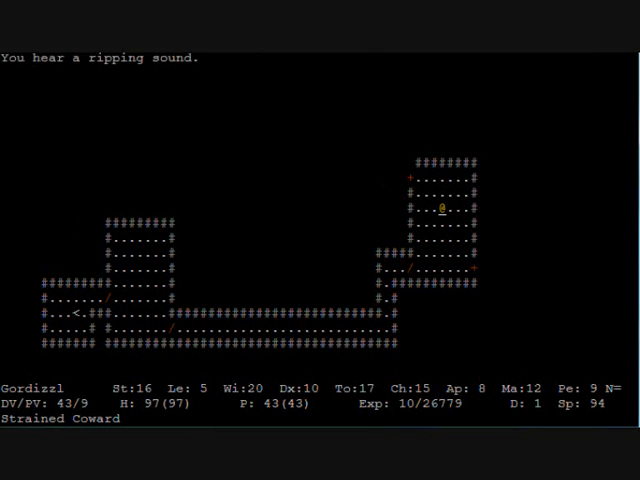
Pick up the piece of raw meat and explore north into the next room
key(up)
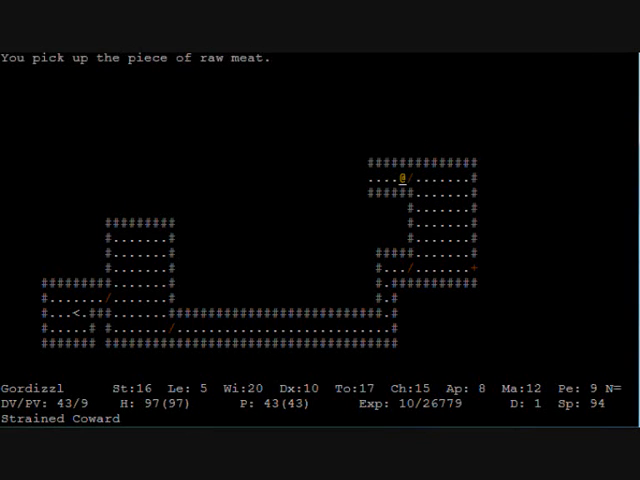
key(E)
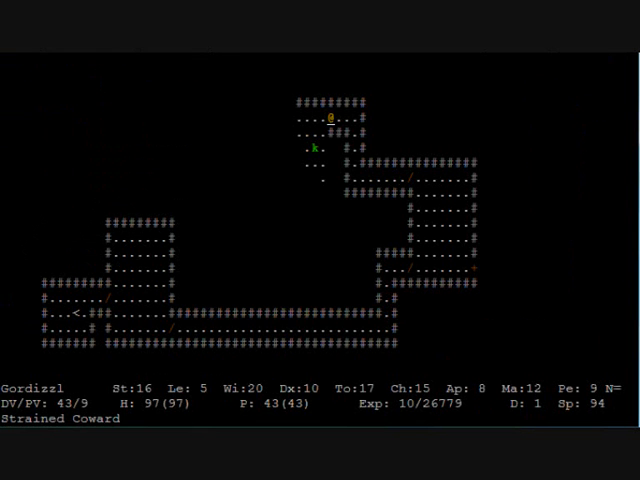
key(t)
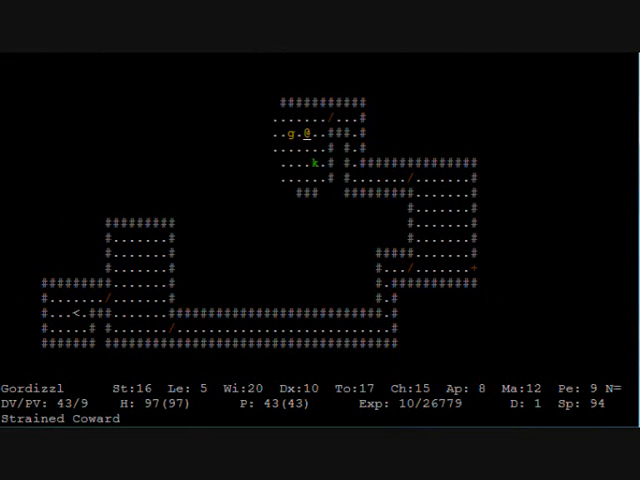
Head to the eastern room and melee the large gnoll until it dies
key(t)
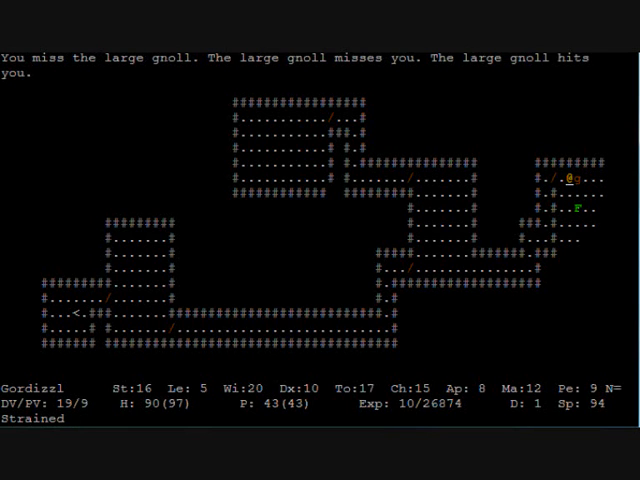
key(space)
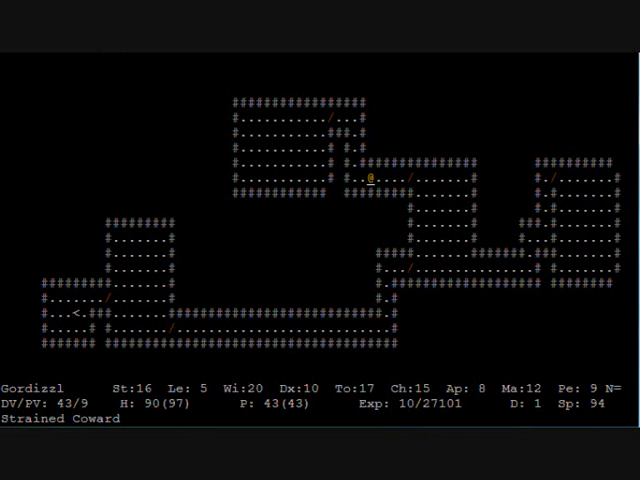
Bump the locked door, follow the long corridor west and eat the goblin rockthrower corpse
key(left)
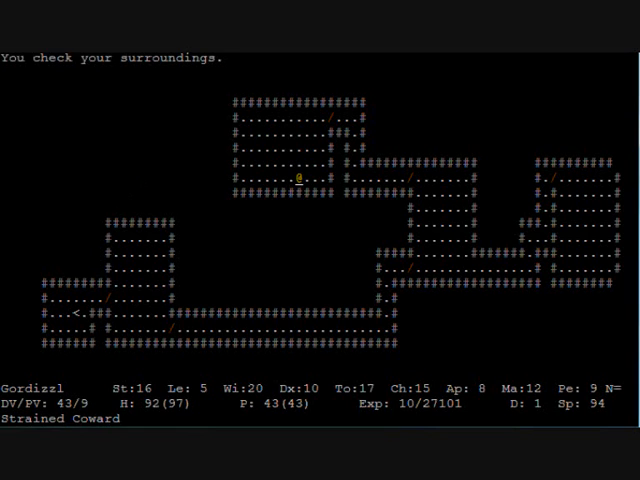
key(Left)
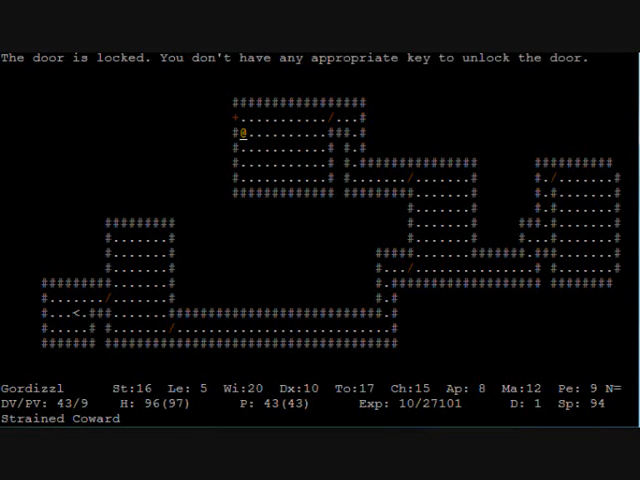
key(up)
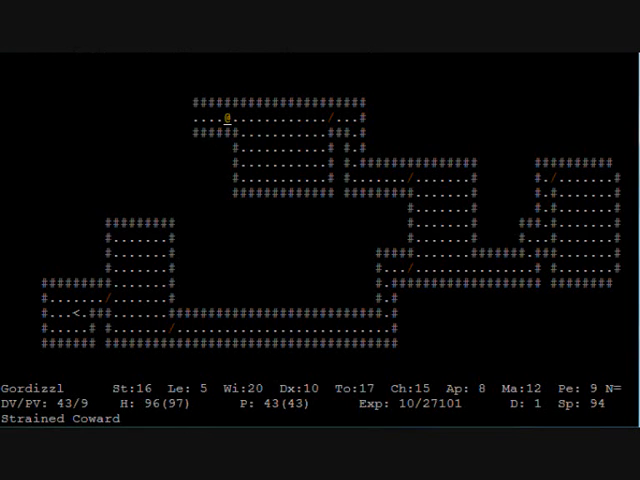
key(down)
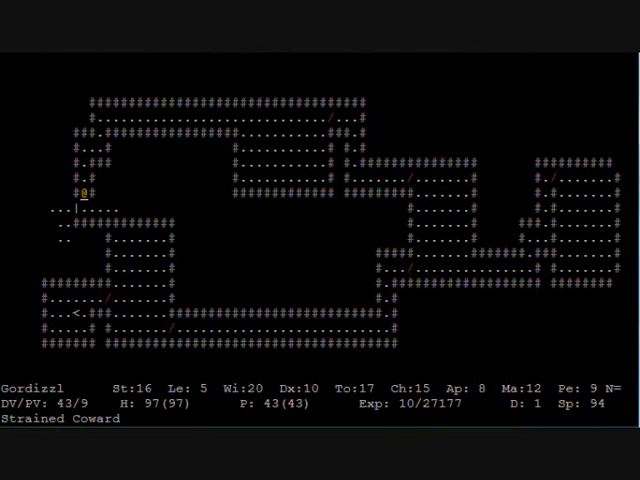
key(t)
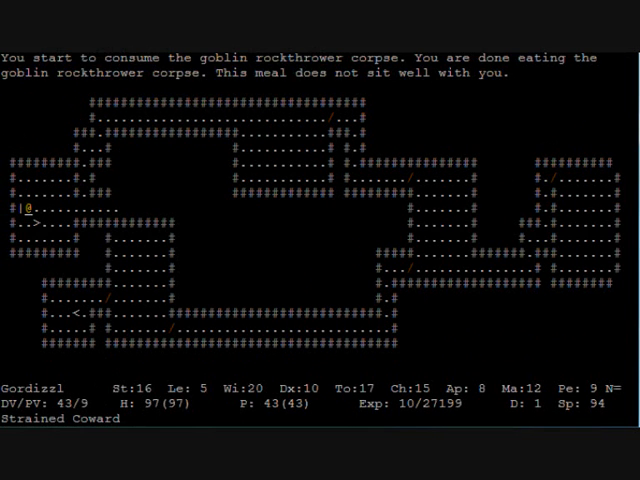
Walk east to the door, kick it open triggering the fire trap, and continue past the messages
key(right)
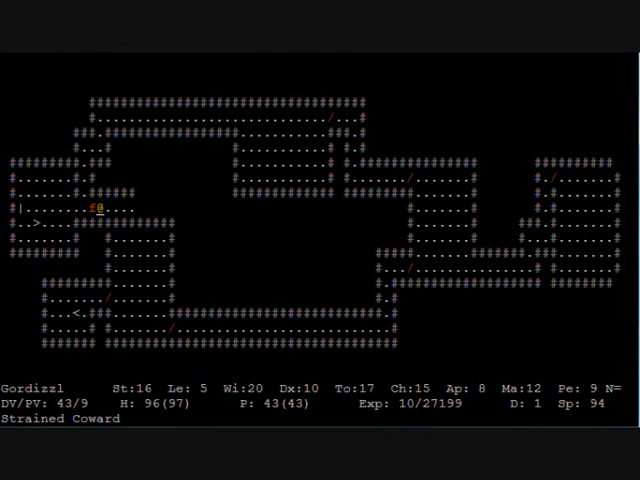
key(Right)
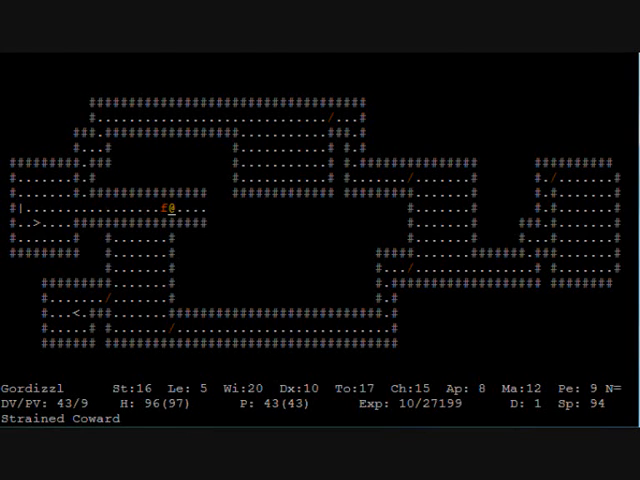
key(down)
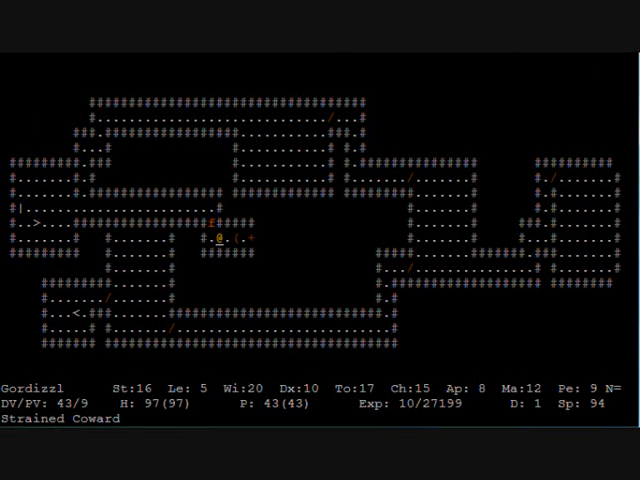
key(Right)
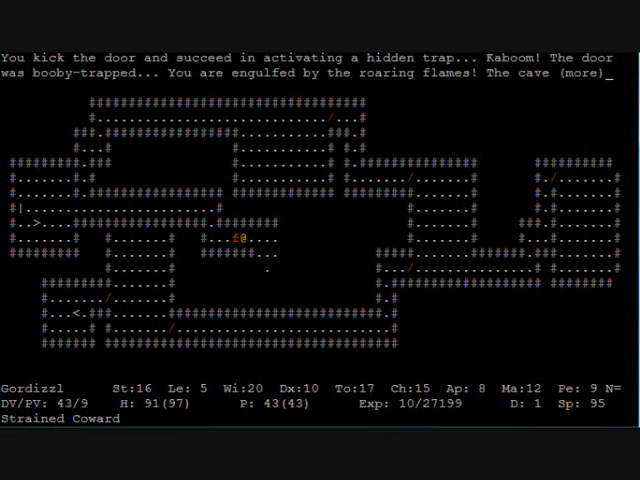
key(space)
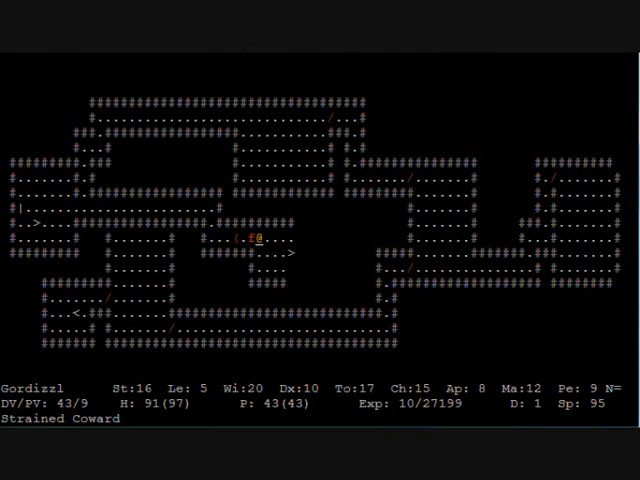
Move on through the opened passage and dismiss the shifting breeze message
key(l)
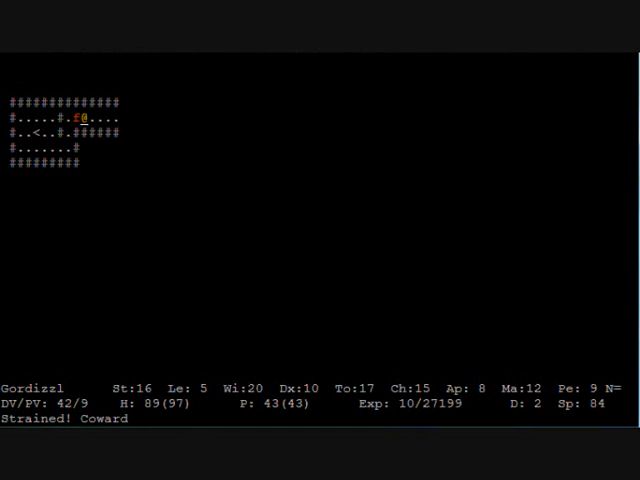
key(l)
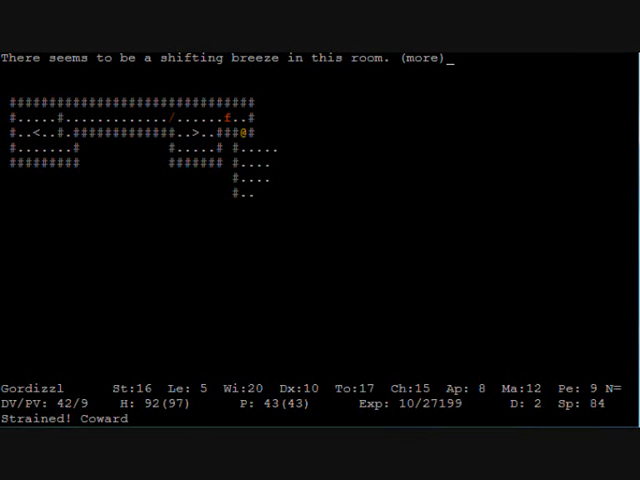
key(space)
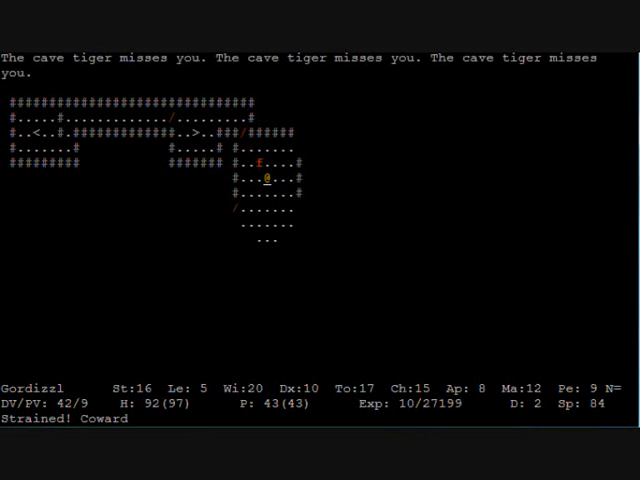
Fight back against the cave tiger, then continue south into the southern rooms
key(down)
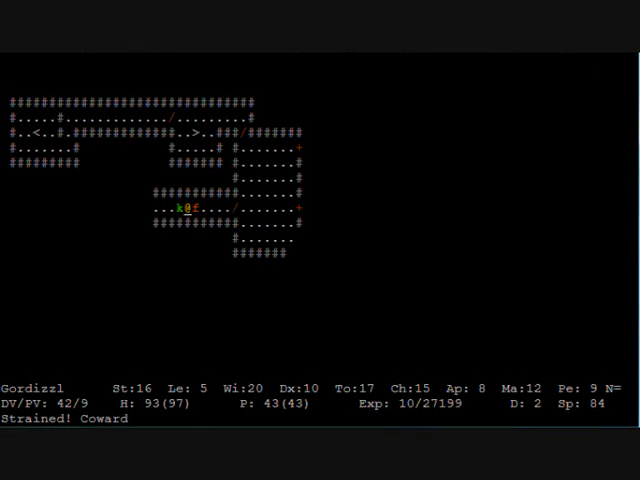
key(T)
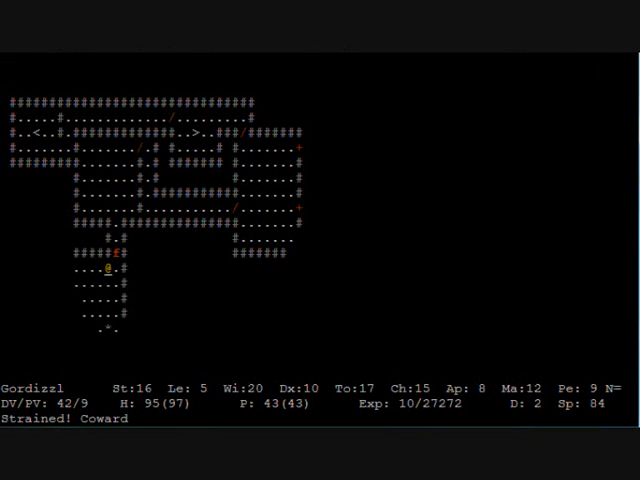
key(down)
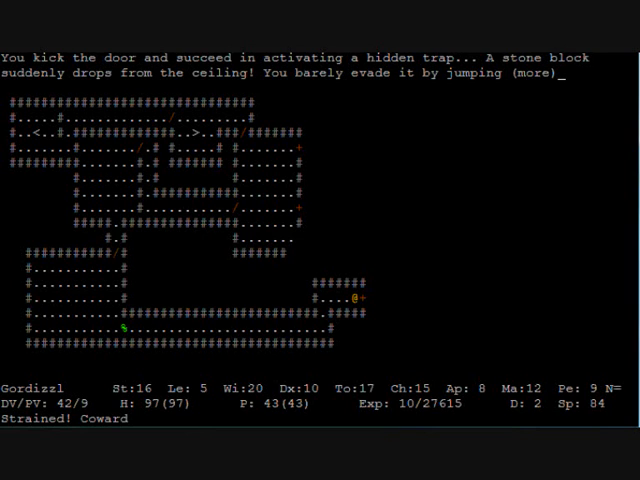
Dismiss the trap message, collect the heap of 6 rocks and explore the rooms to the east
key(space)
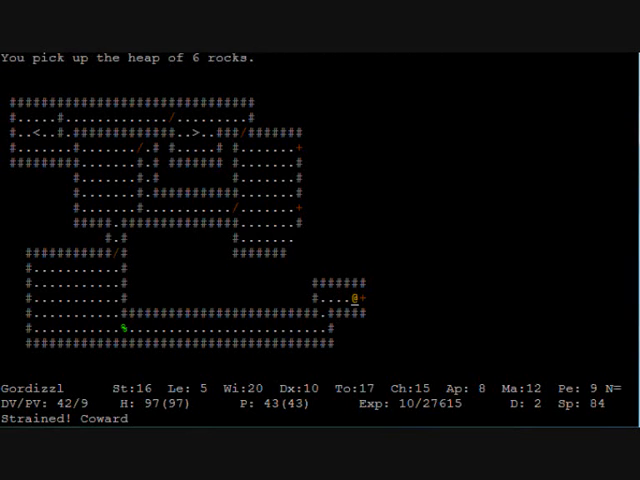
key(right)
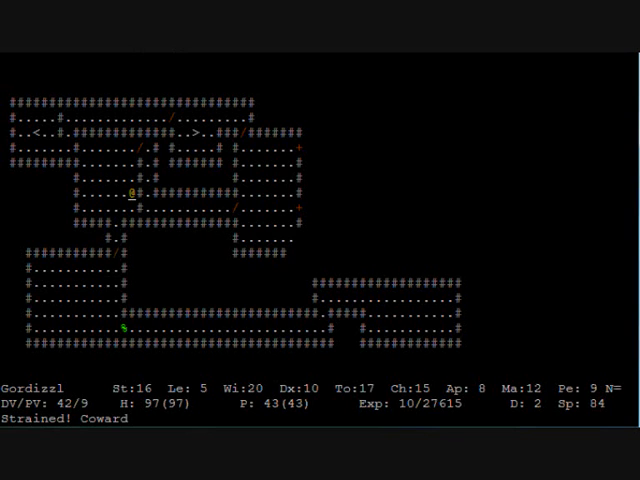
key(l)
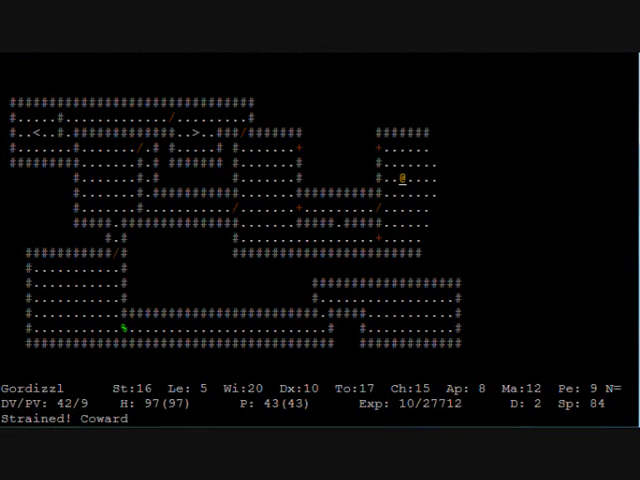
Follow the northern corridor, slay the giant frog and pick up the 3 uncursed rocks
key(up)
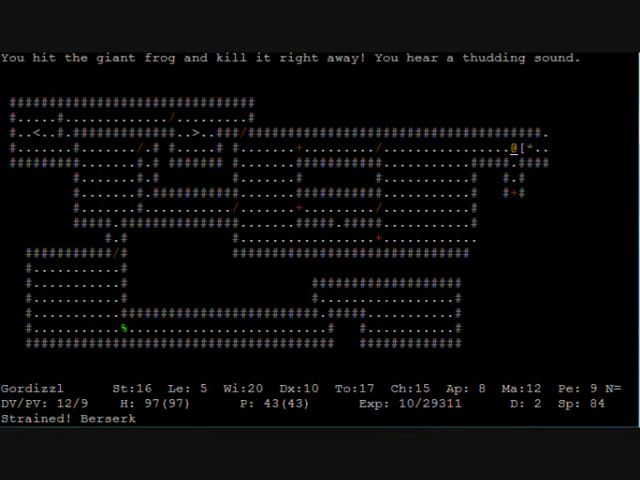
key(,)
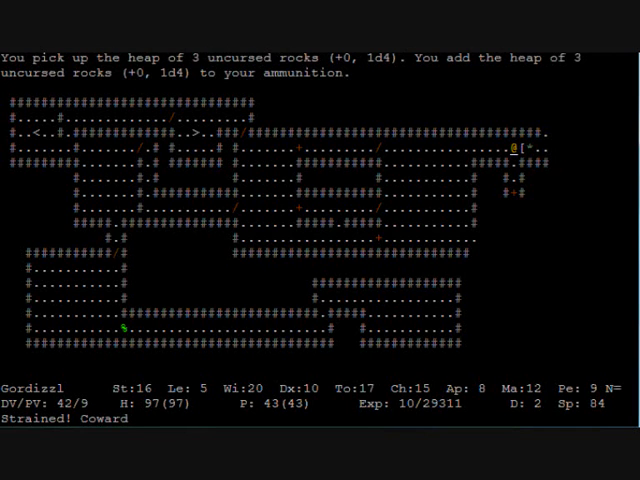
key(,)
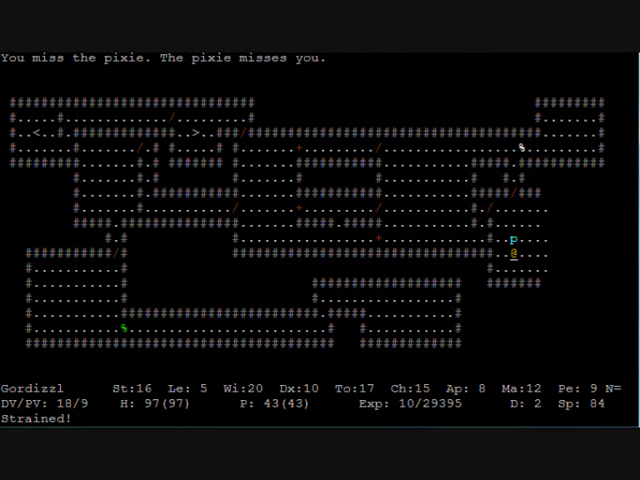
Slay the pixie, finish eating and walk to the downward staircase
key(F)
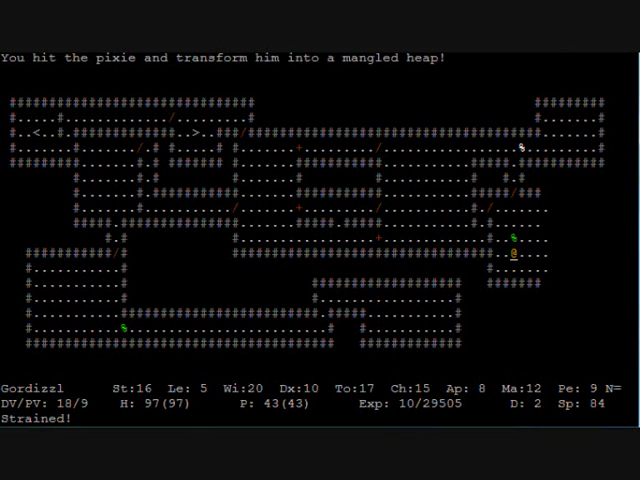
key(,)
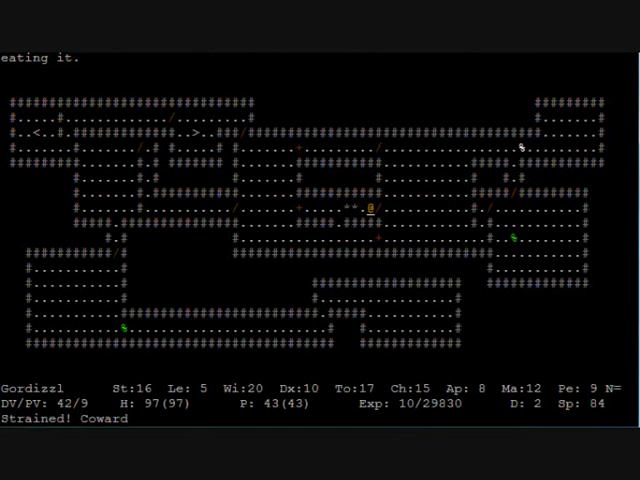
key(h)
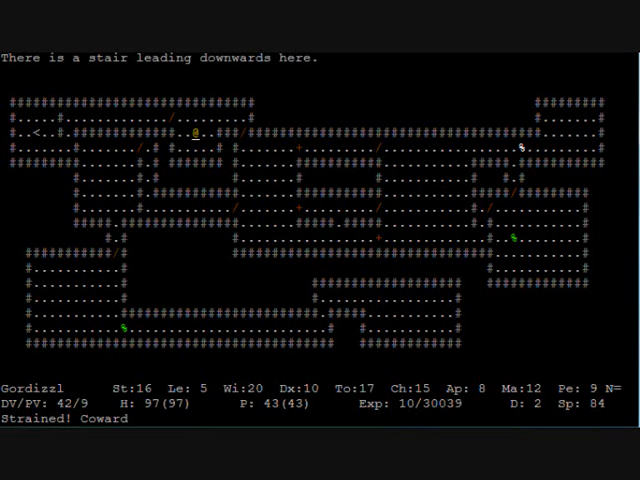
Descend the staircase to level 3 and explore west past the pile of items
key(>)
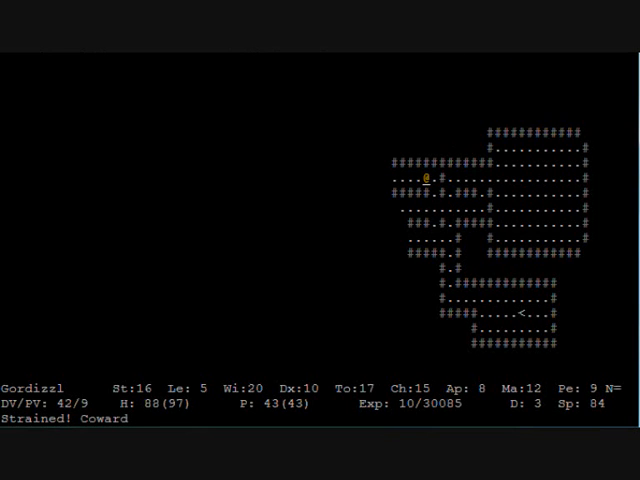
key(up)
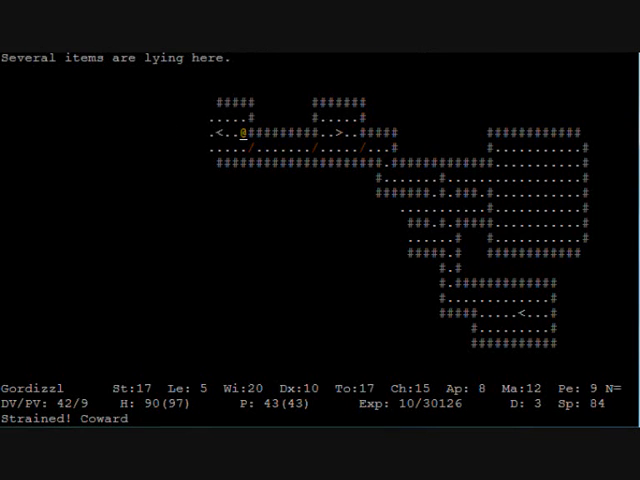
key(,)
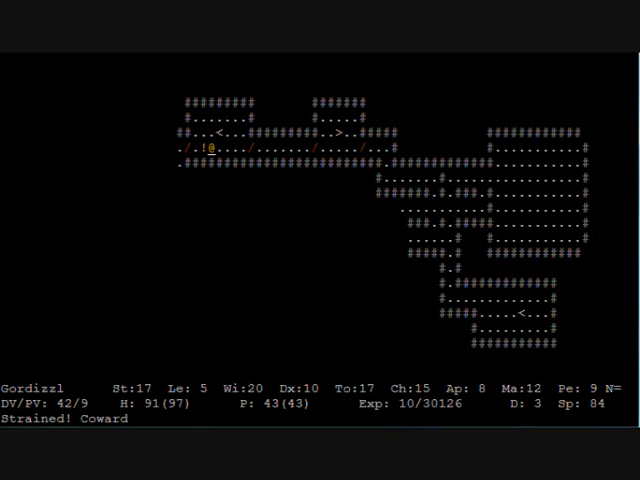
mouse_move(140, 392)
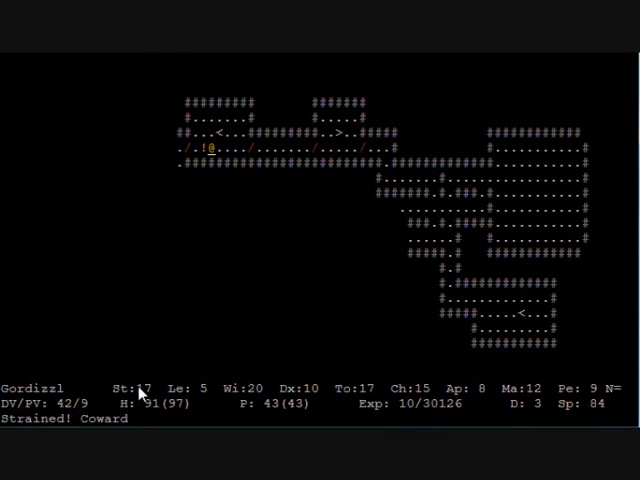
key(Left)
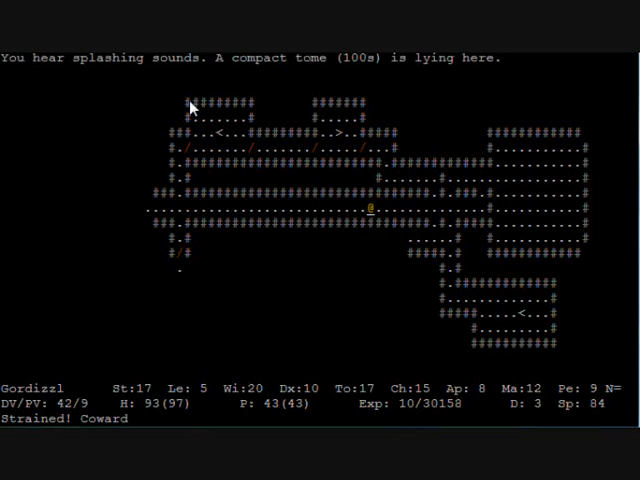
Leave the compact tome, follow the long corridor and map the southern rooms up to an uncursed rock
key(g)
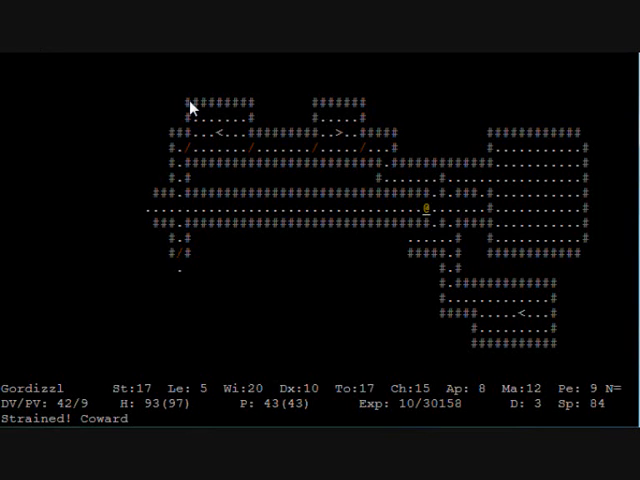
key(down)
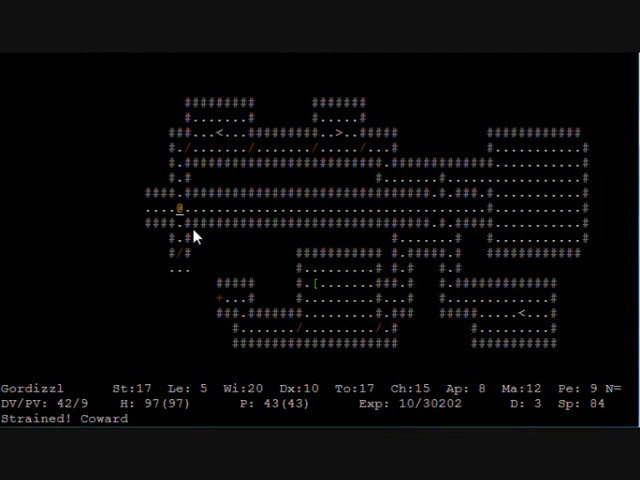
mouse_move(564, 288)
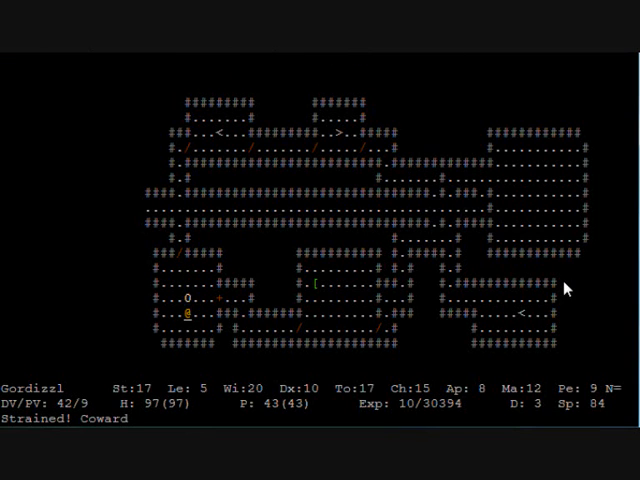
key(up)
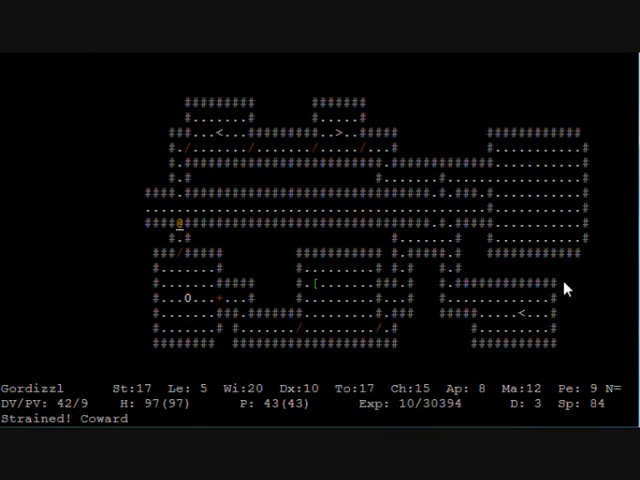
key(t)
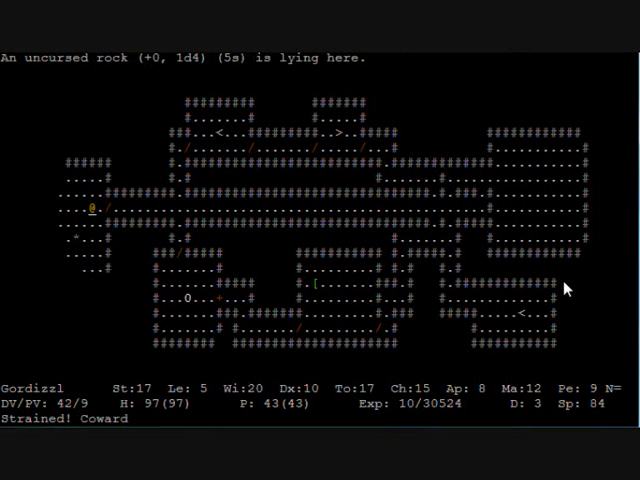
Pick up the uncursed rock underfoot into the ammunition slot
key(,)
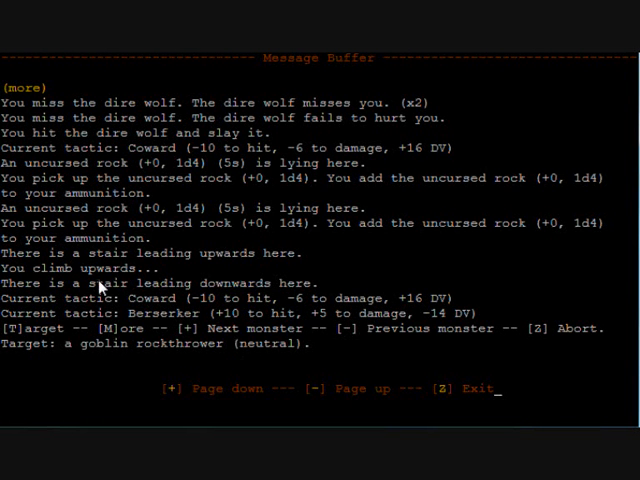
mouse_move(184, 320)
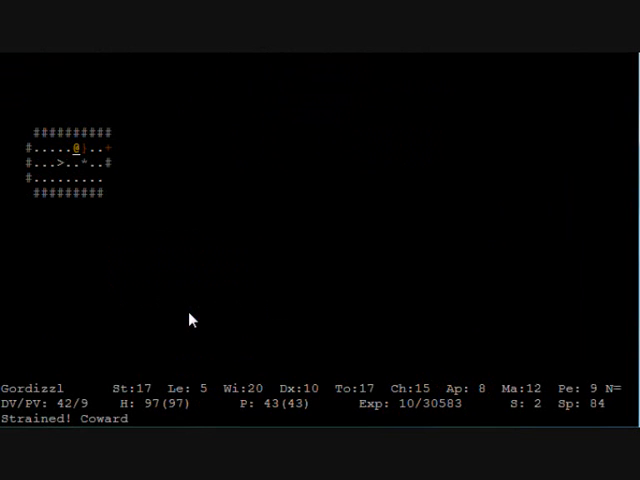
Cross the small cave past the rock onto the downward staircase
key(,)
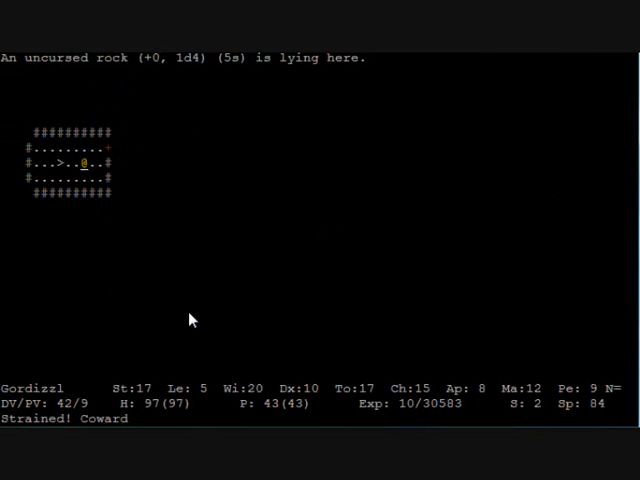
key(l)
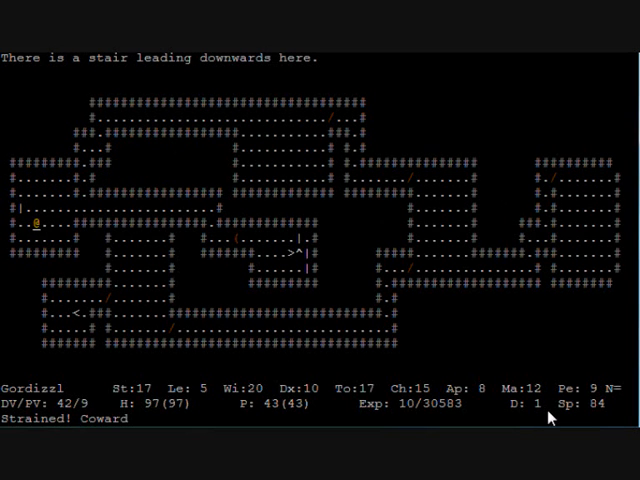
Explore south past the rabid dog corpse into the new passages, falling into a pit
key(>)
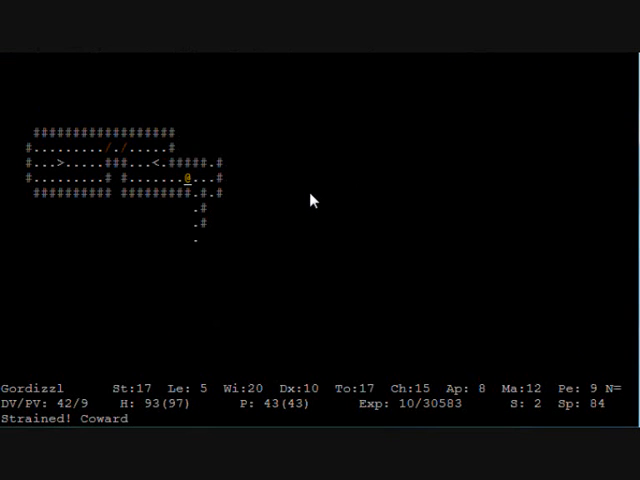
key(down)
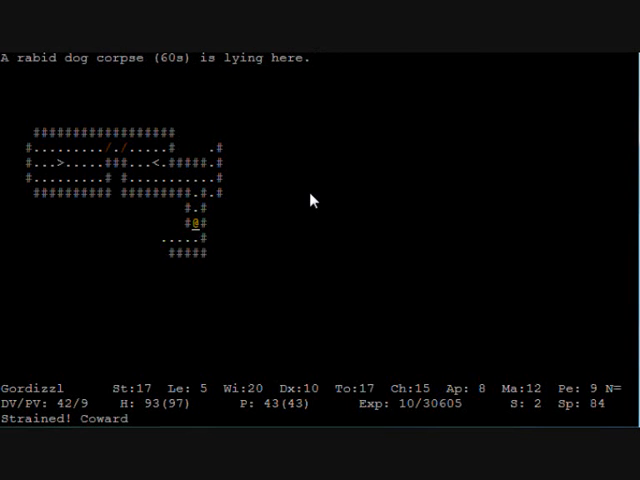
key(down)
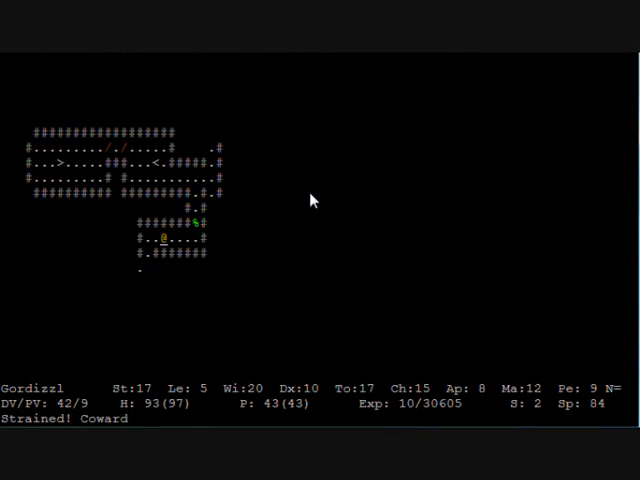
key(down)
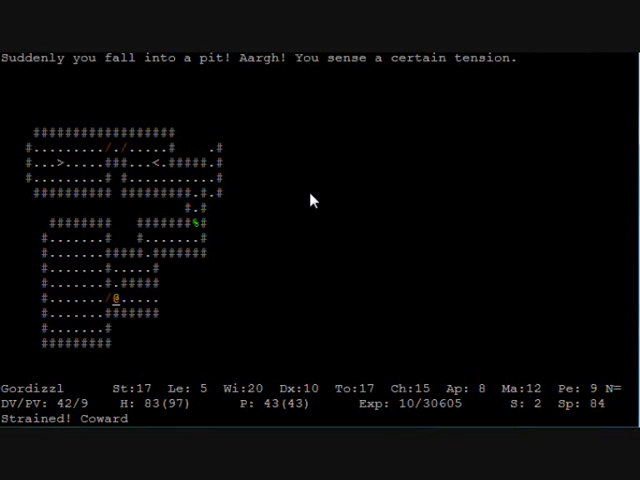
mouse_move(148, 88)
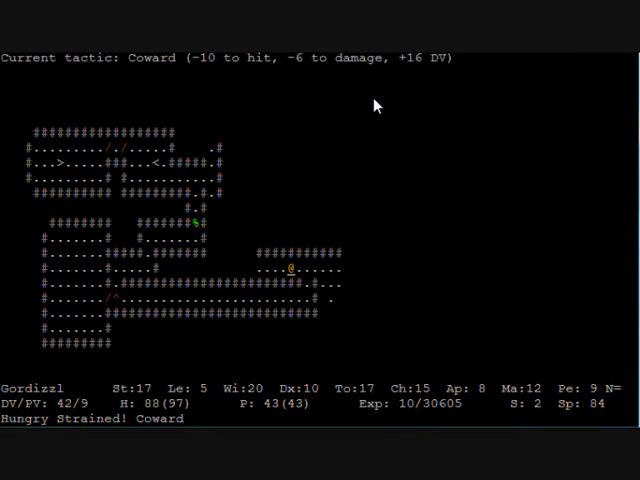
Pick up the 63 gold pieces and walk the northern corridor toward the stuck door
key(e)
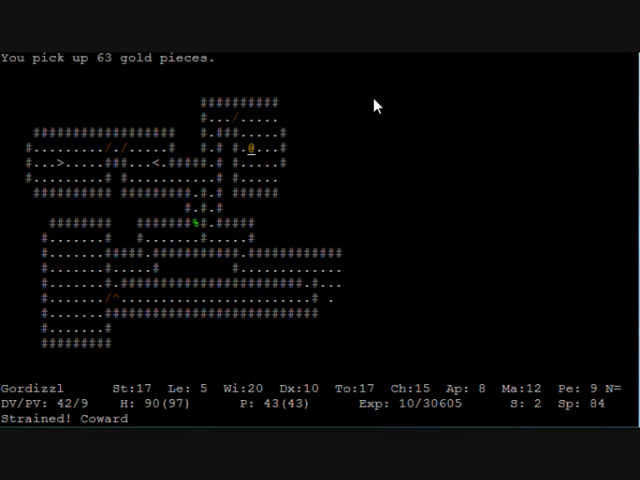
key(up)
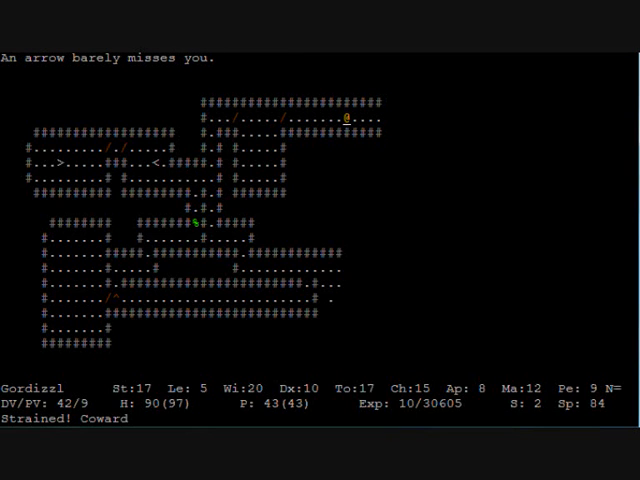
mouse_move(176, 88)
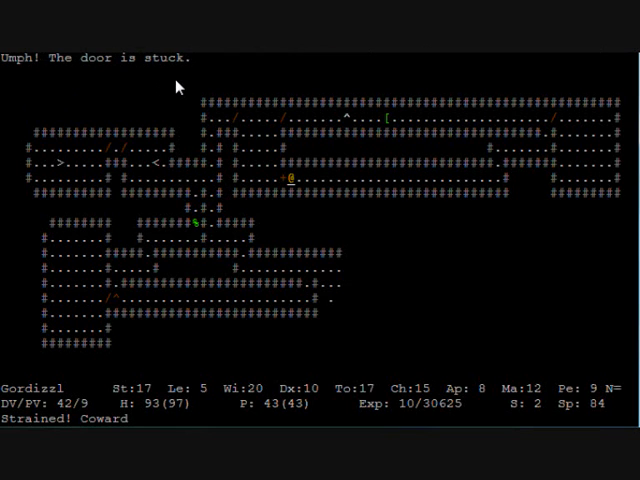
Choose a food item from the meal list to become satiated
key(up)
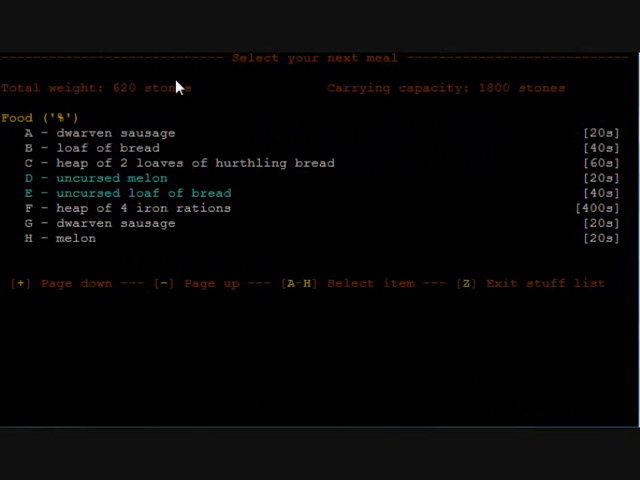
mouse_move(316, 292)
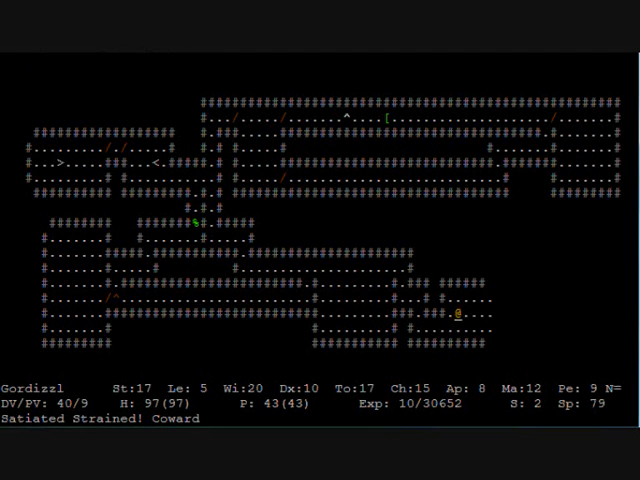
Find the door locked, check tactics, then close in and kill the kobolds
key(Right)
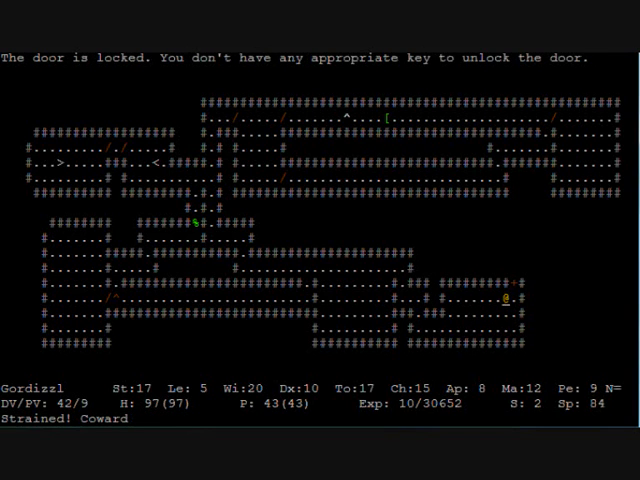
key(T)
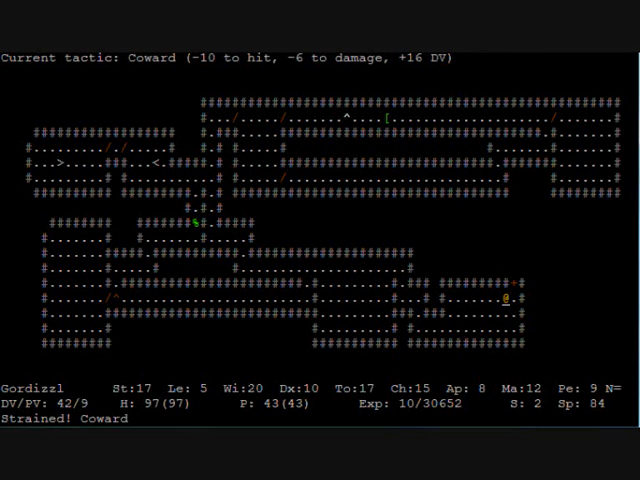
key(up)
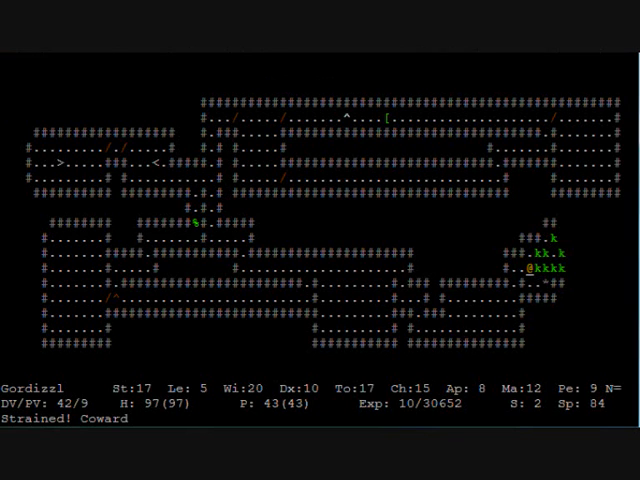
key(h)
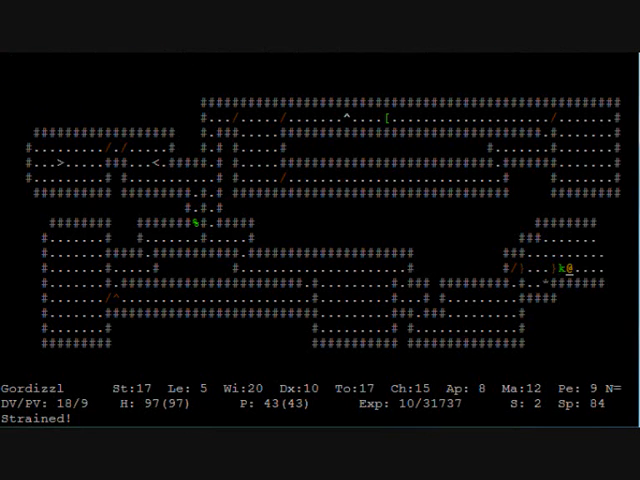
Pick up the scroll, iron rations and 191 gold from the kobold room floor
key(,)
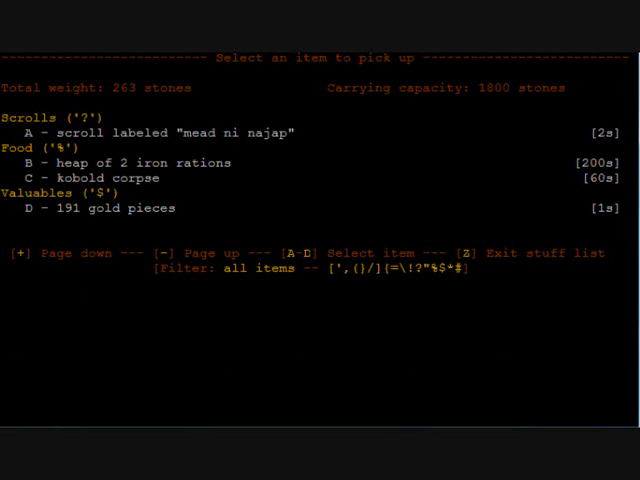
key(a)
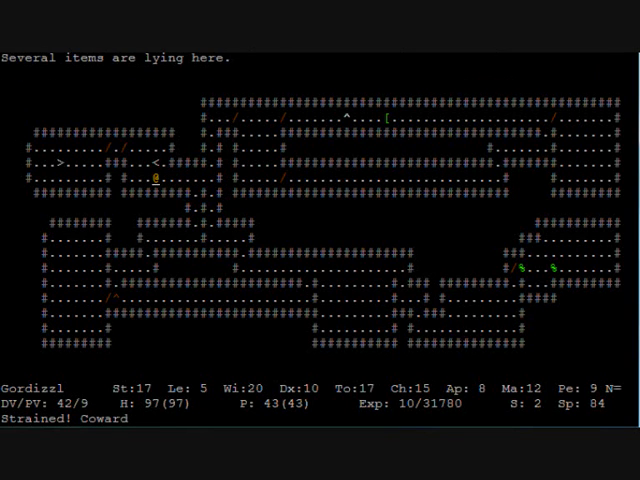
Take the stairs down to arena level 4 and dismiss the large bat's description
key(,)
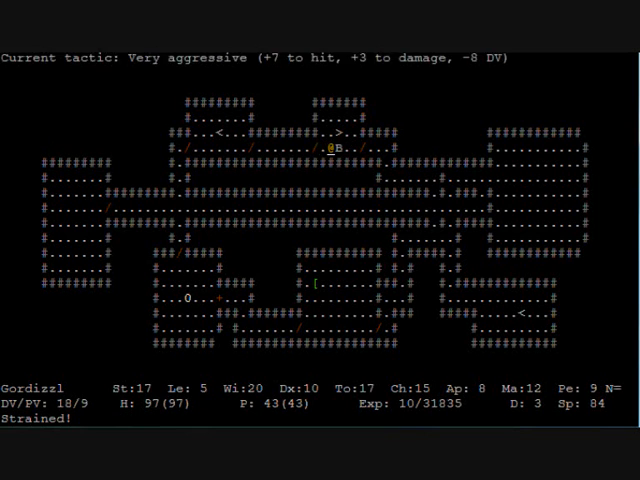
key(>)
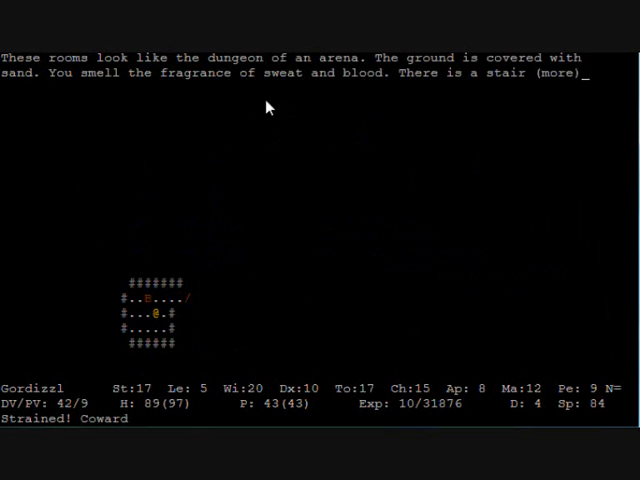
mouse_move(432, 96)
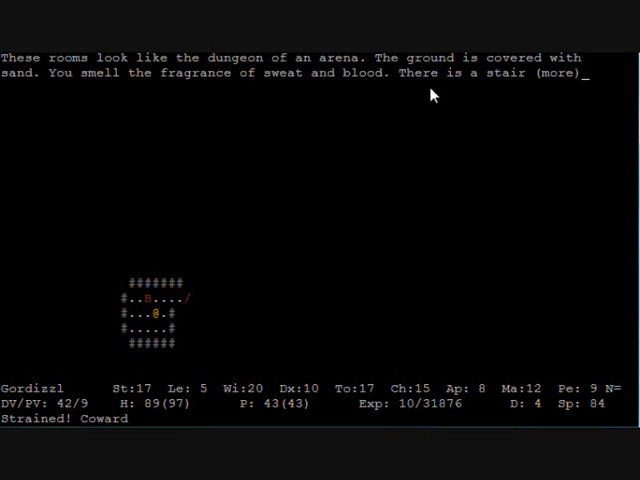
mouse_move(70, 102)
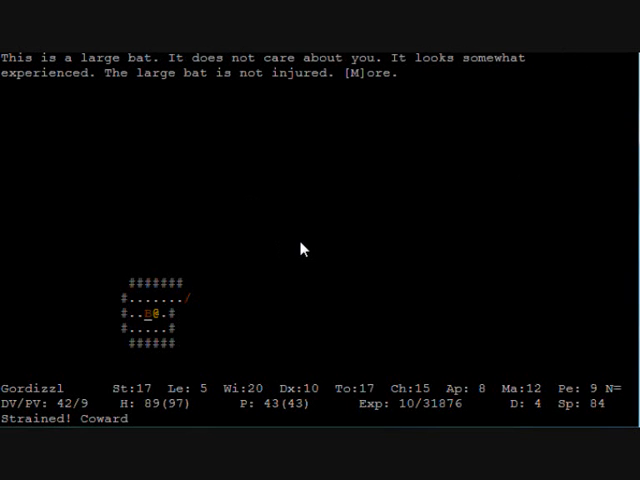
key(space)
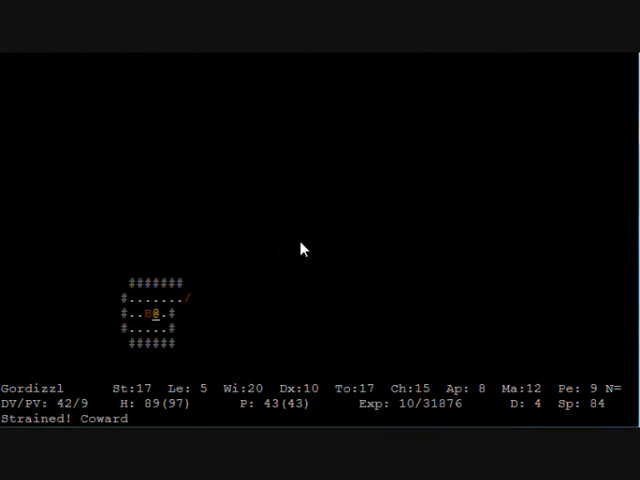